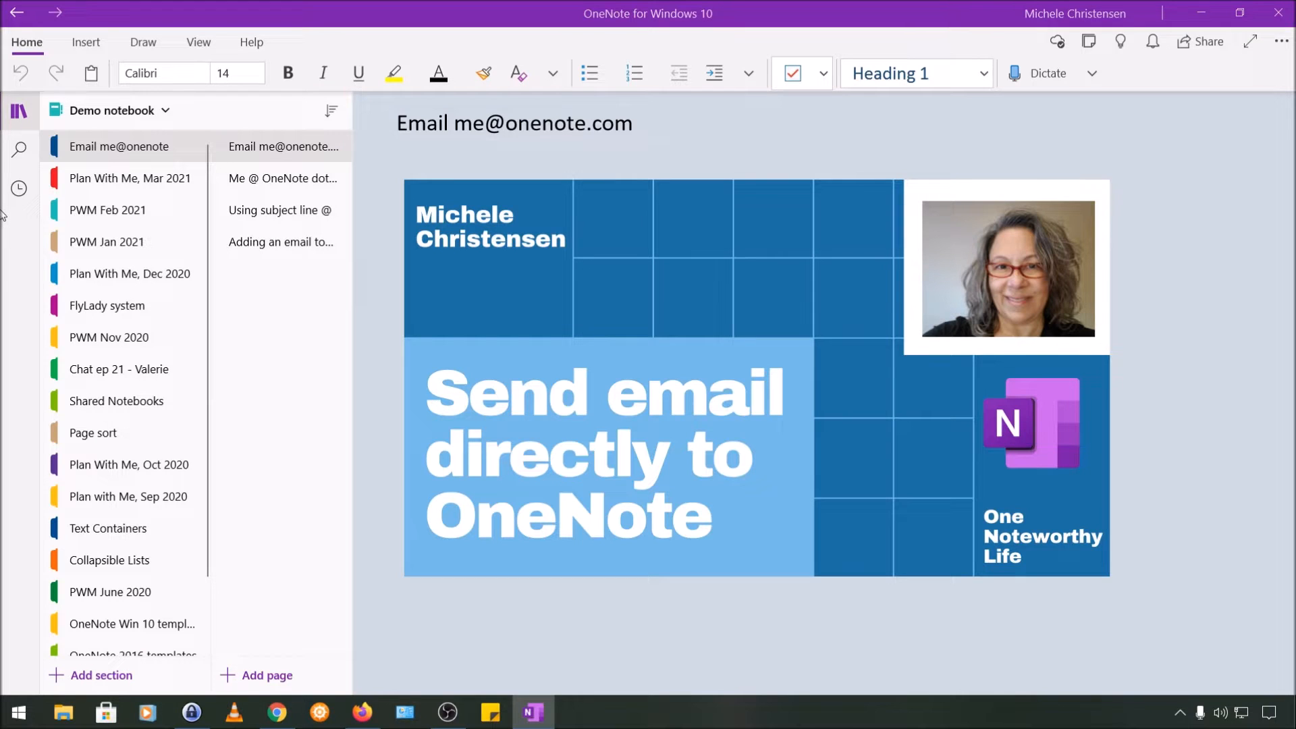
mouse_move(7, 225)
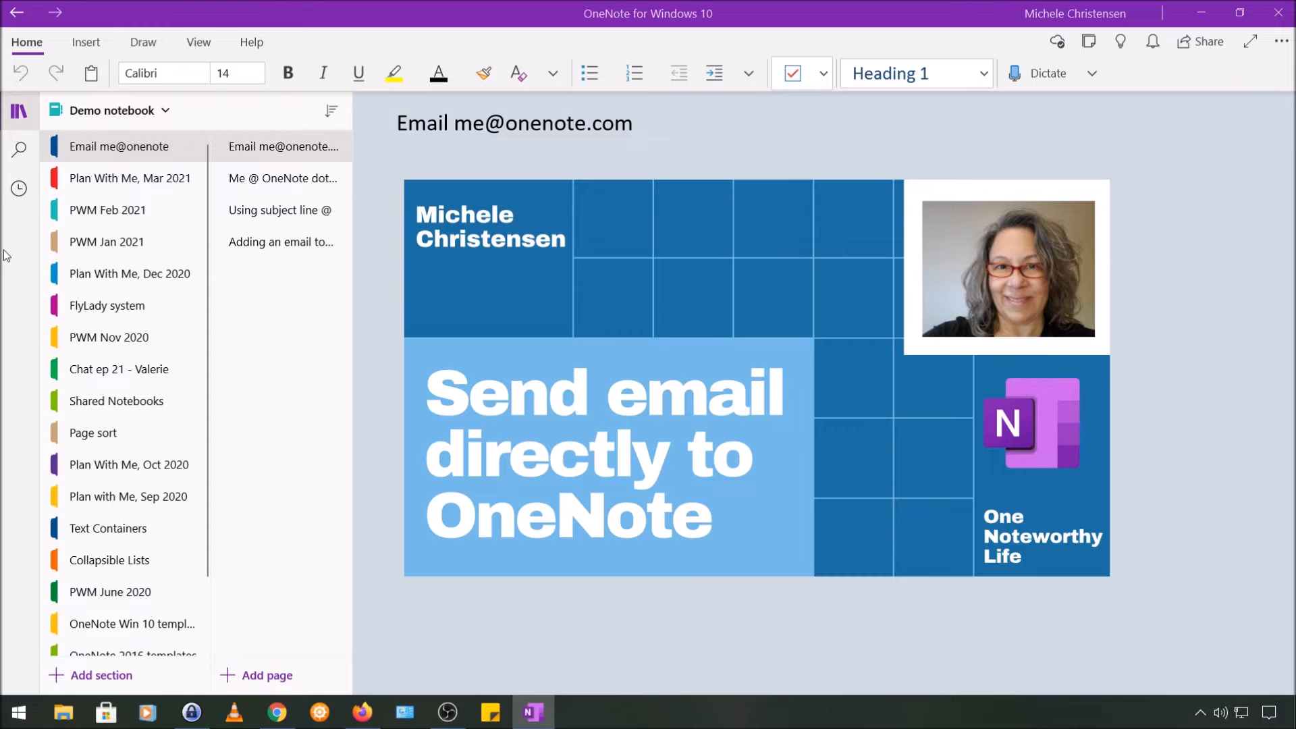
click(281, 178)
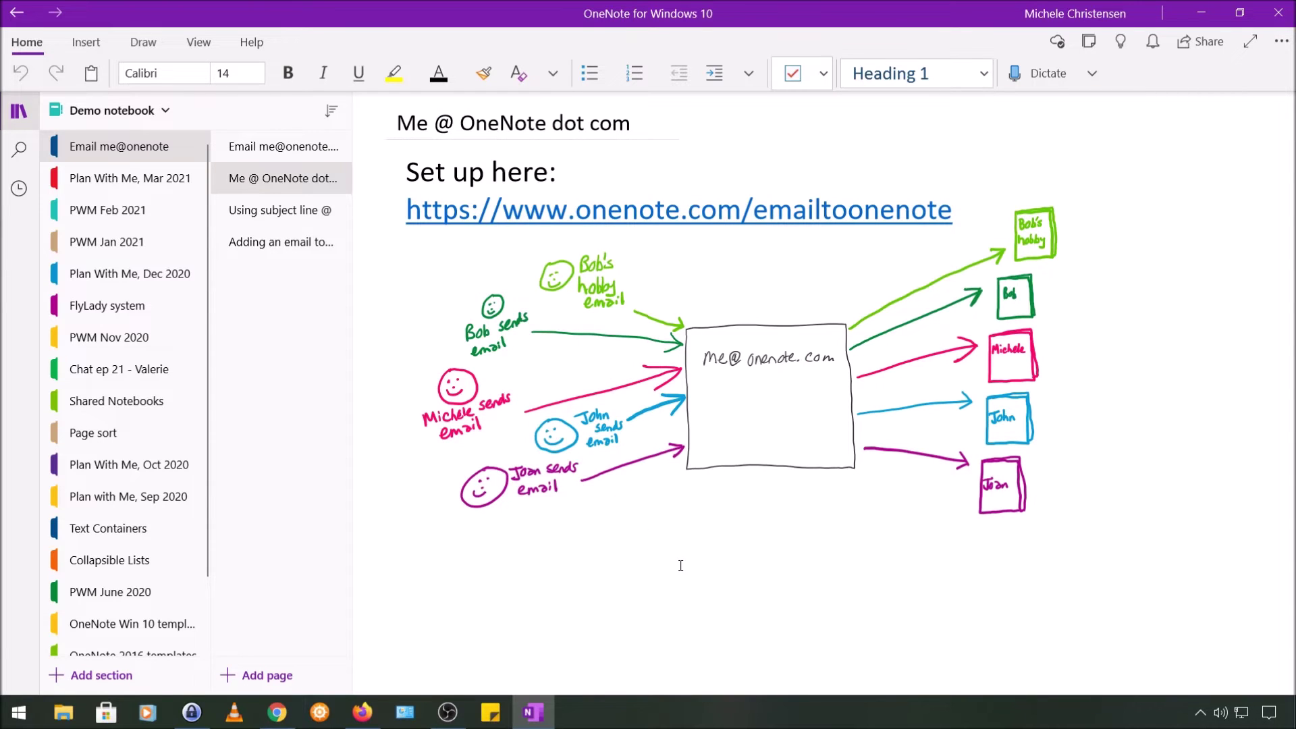
click(650, 541)
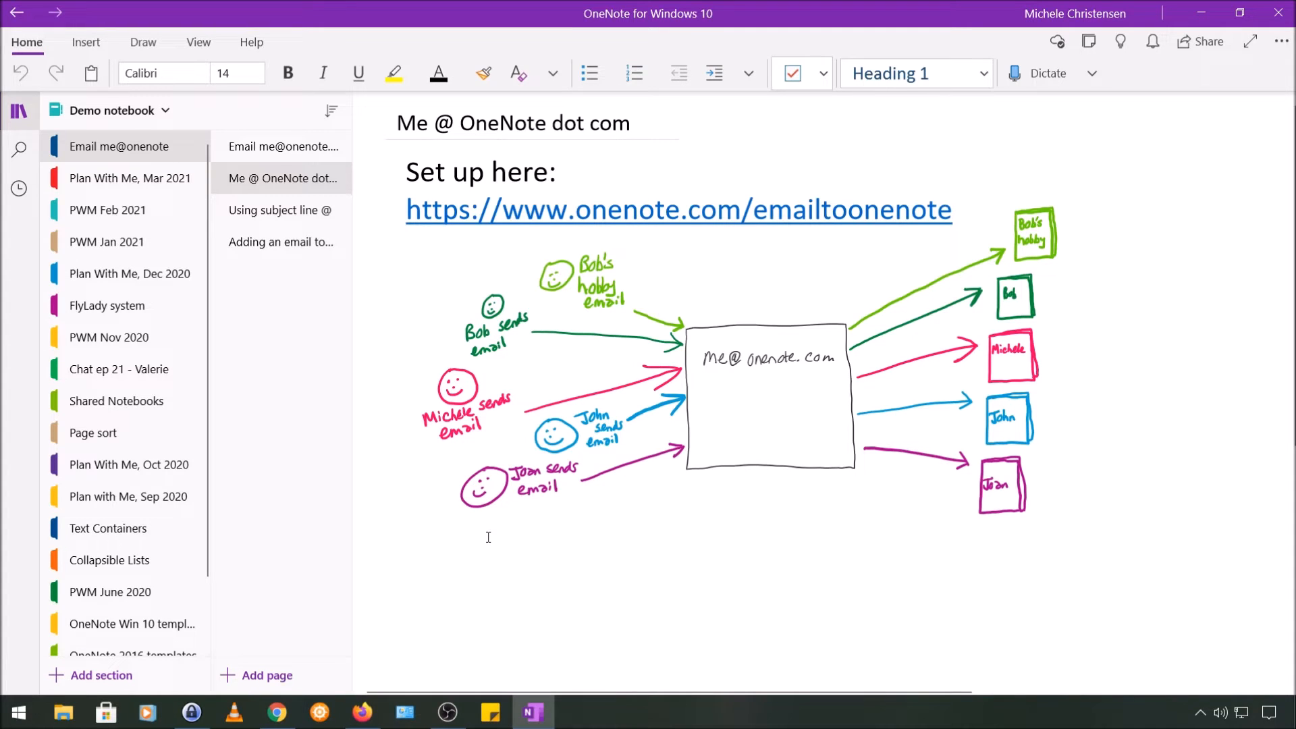
click(649, 540)
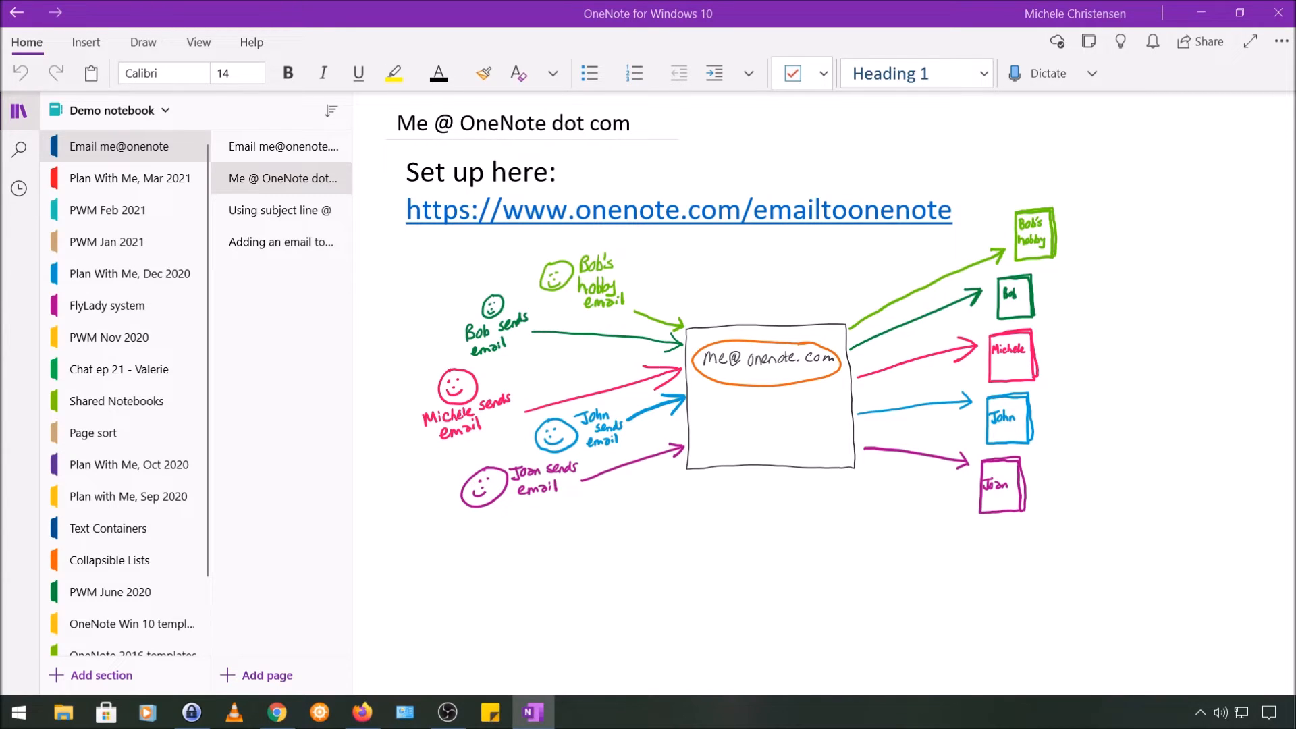
mouse_move(4, 323)
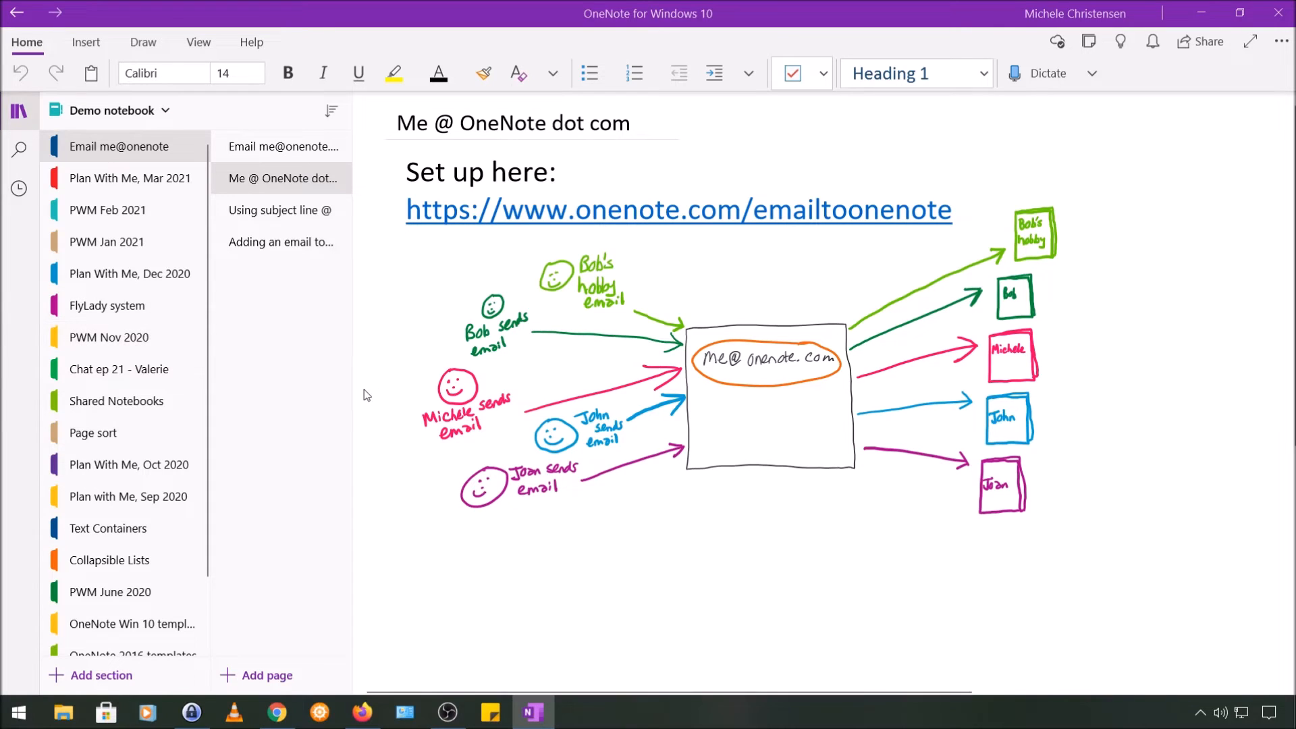
mouse_move(355, 421)
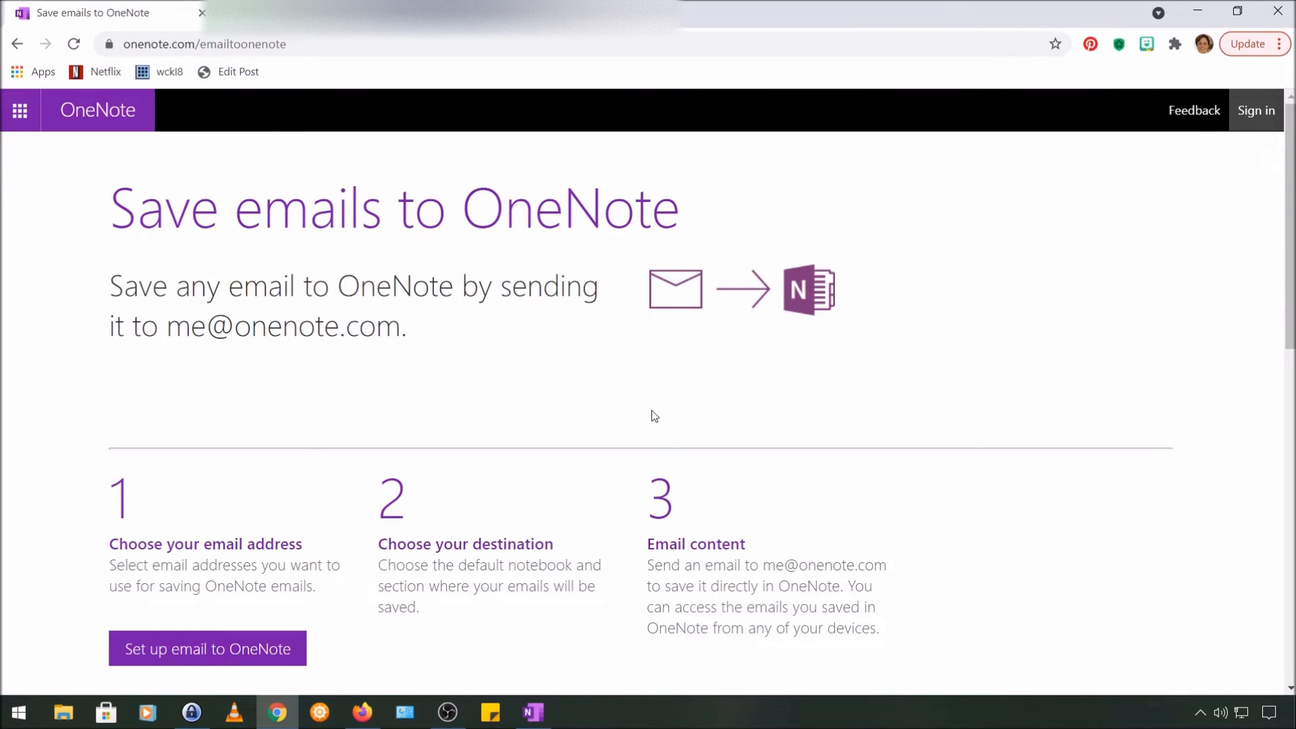
- Scroll past the introduction and start Set up email to OneNote
scroll(down, 3)
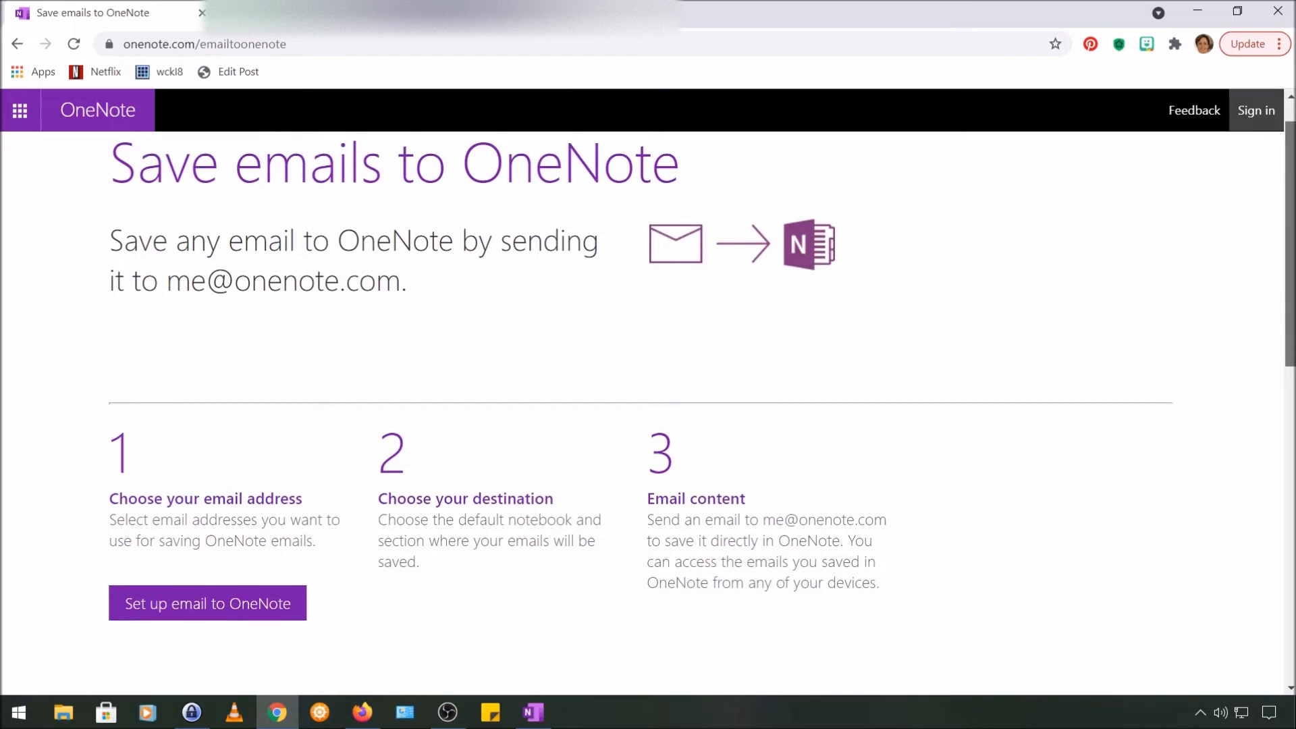
scroll(down, 3)
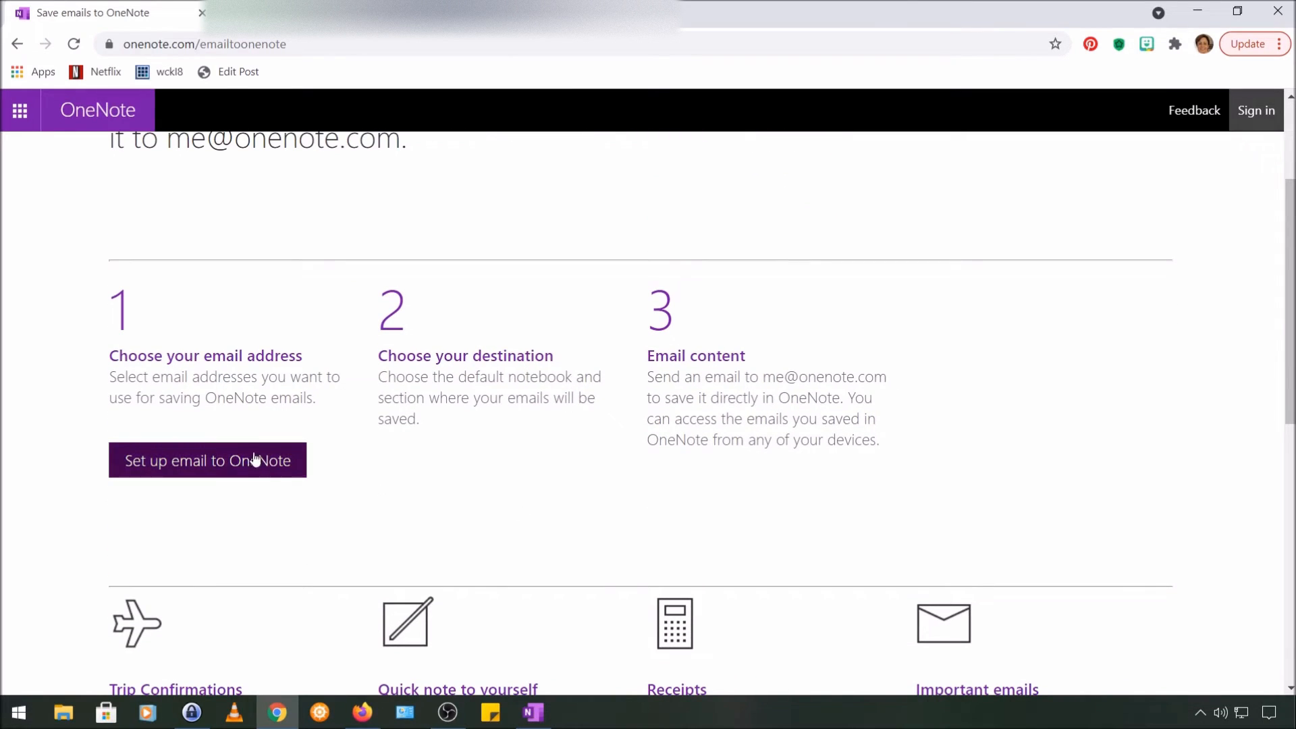
mouse_move(215, 476)
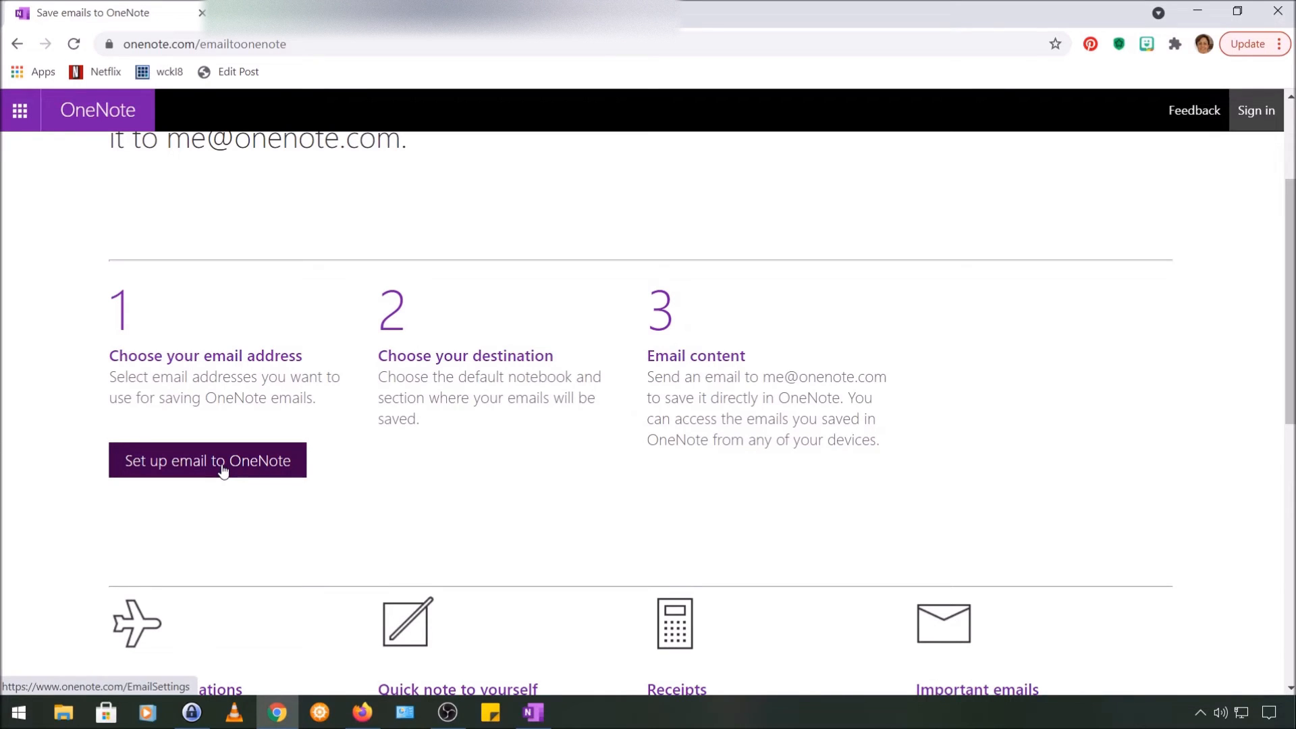
click(208, 460)
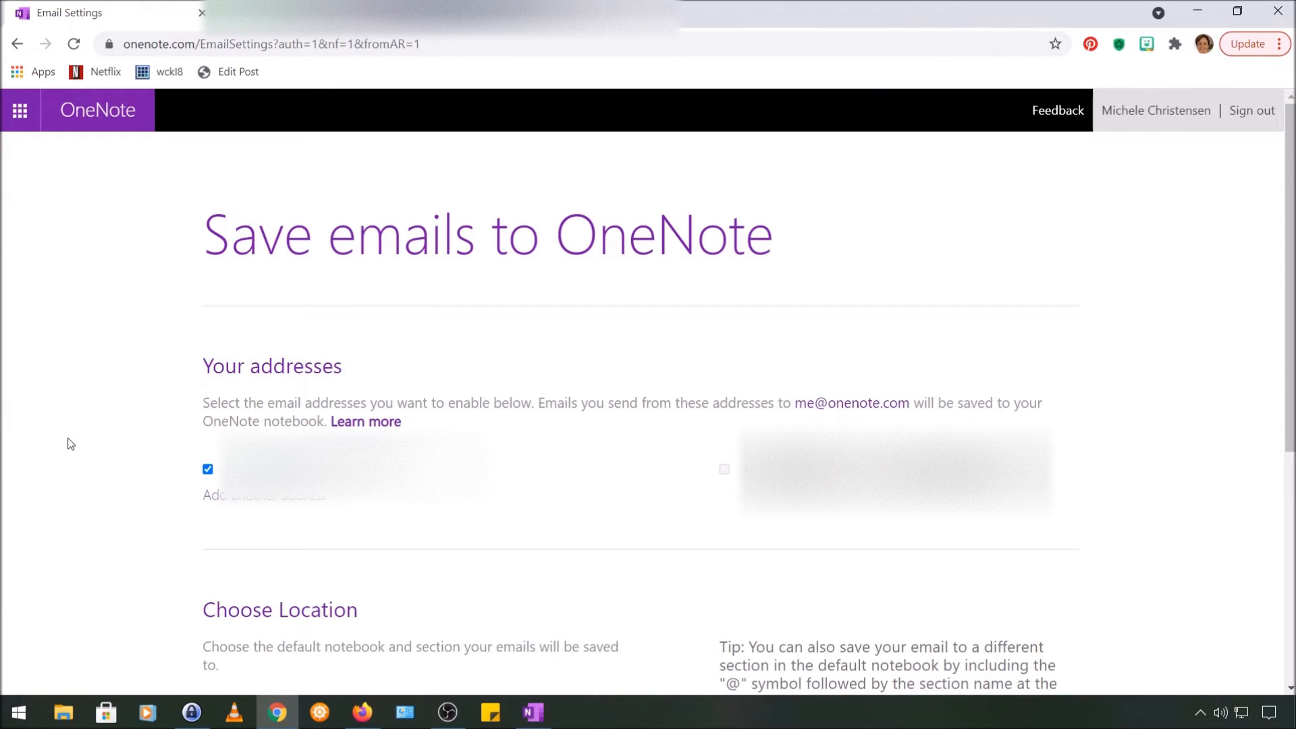
mouse_move(67, 483)
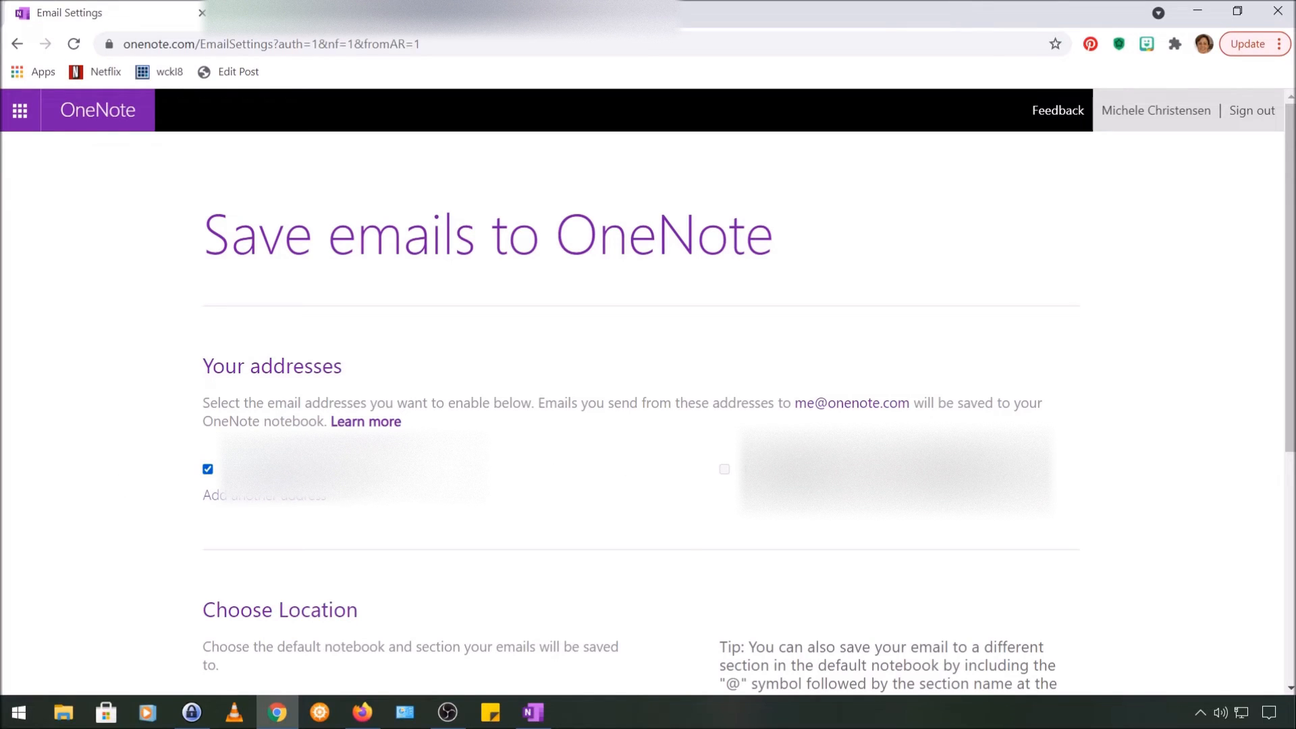
mouse_move(231, 532)
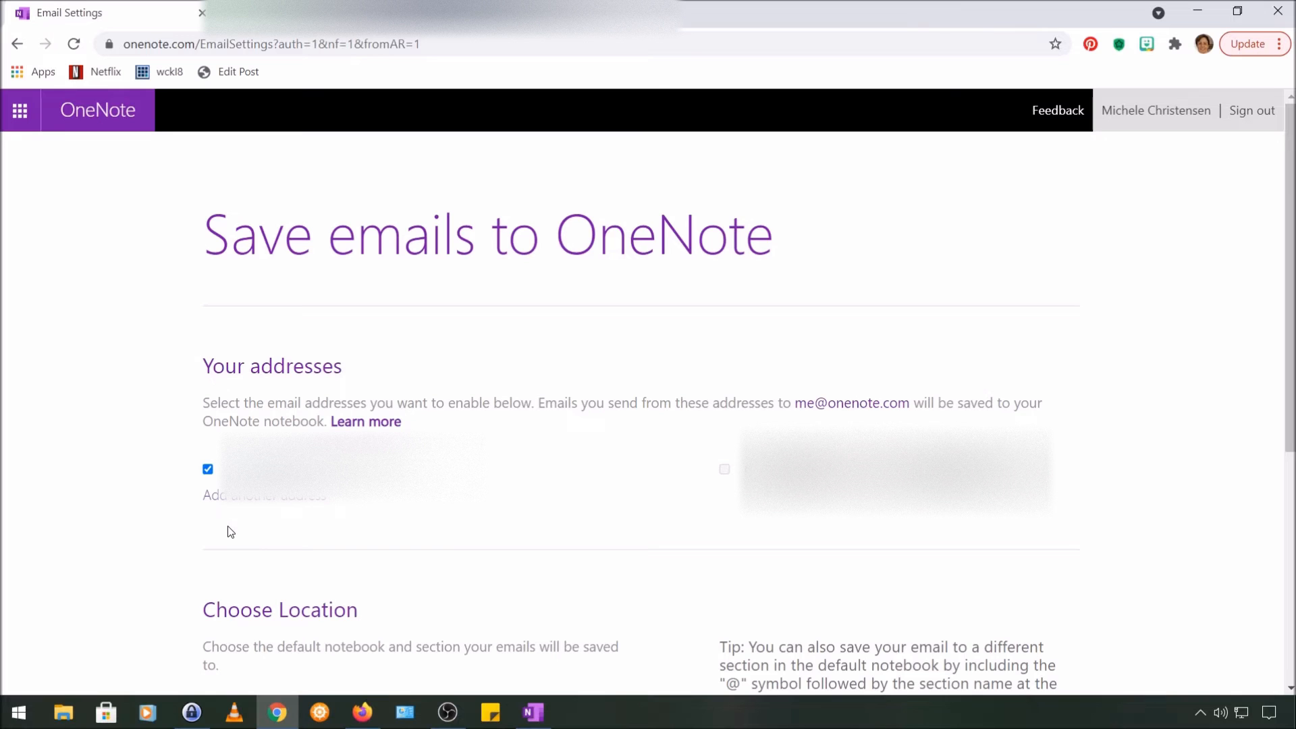
scroll(down, 3)
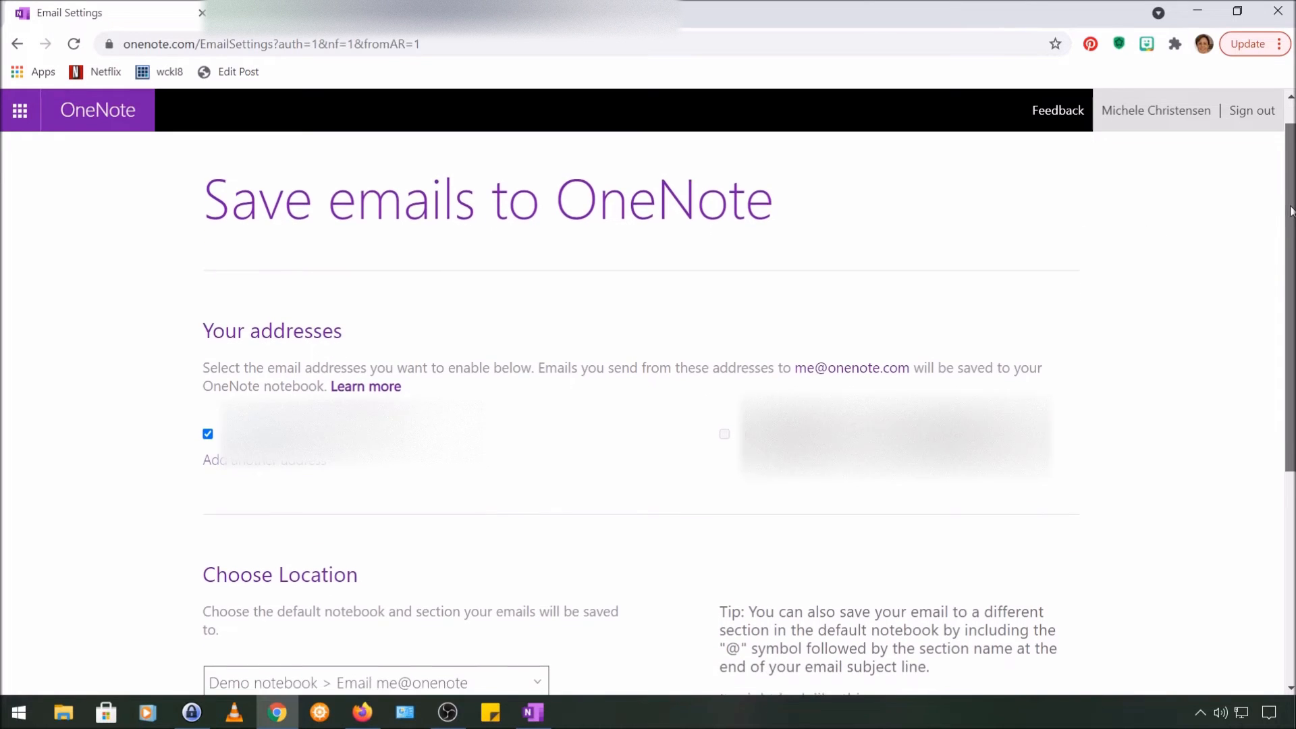
scroll(down, 3)
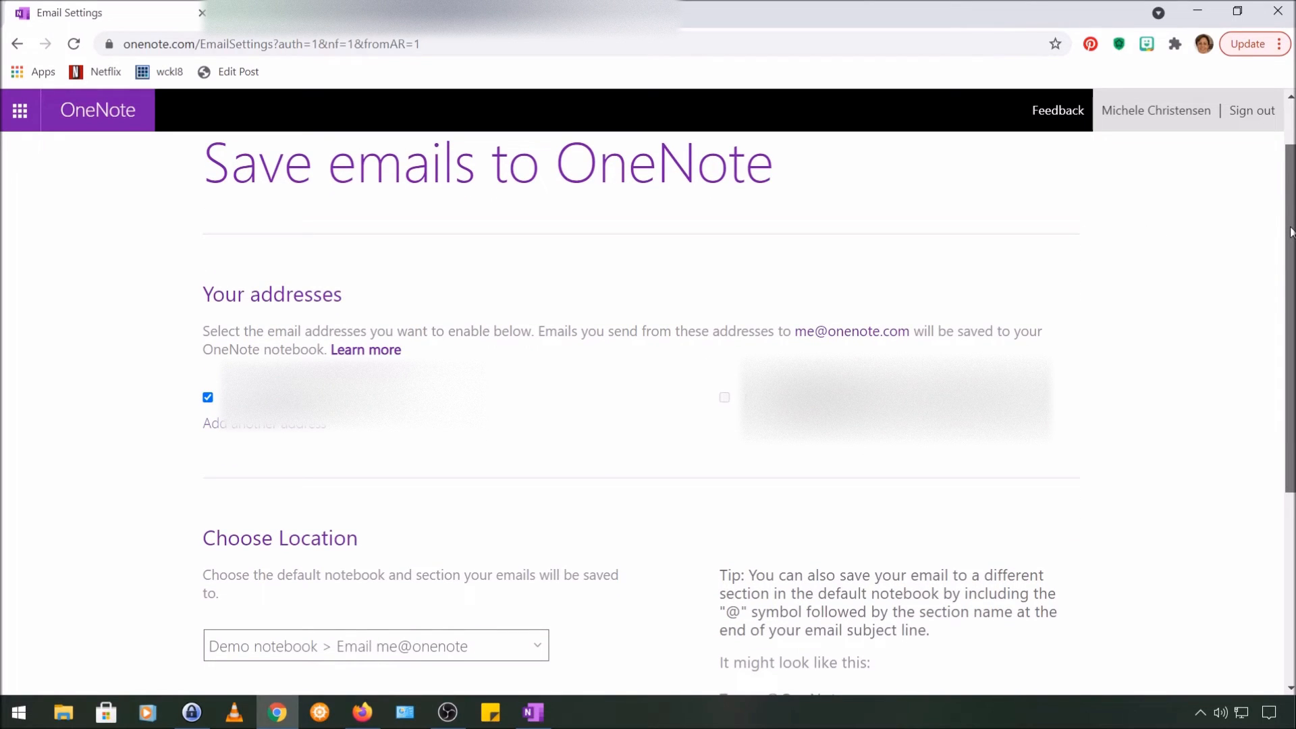
scroll(down, 3)
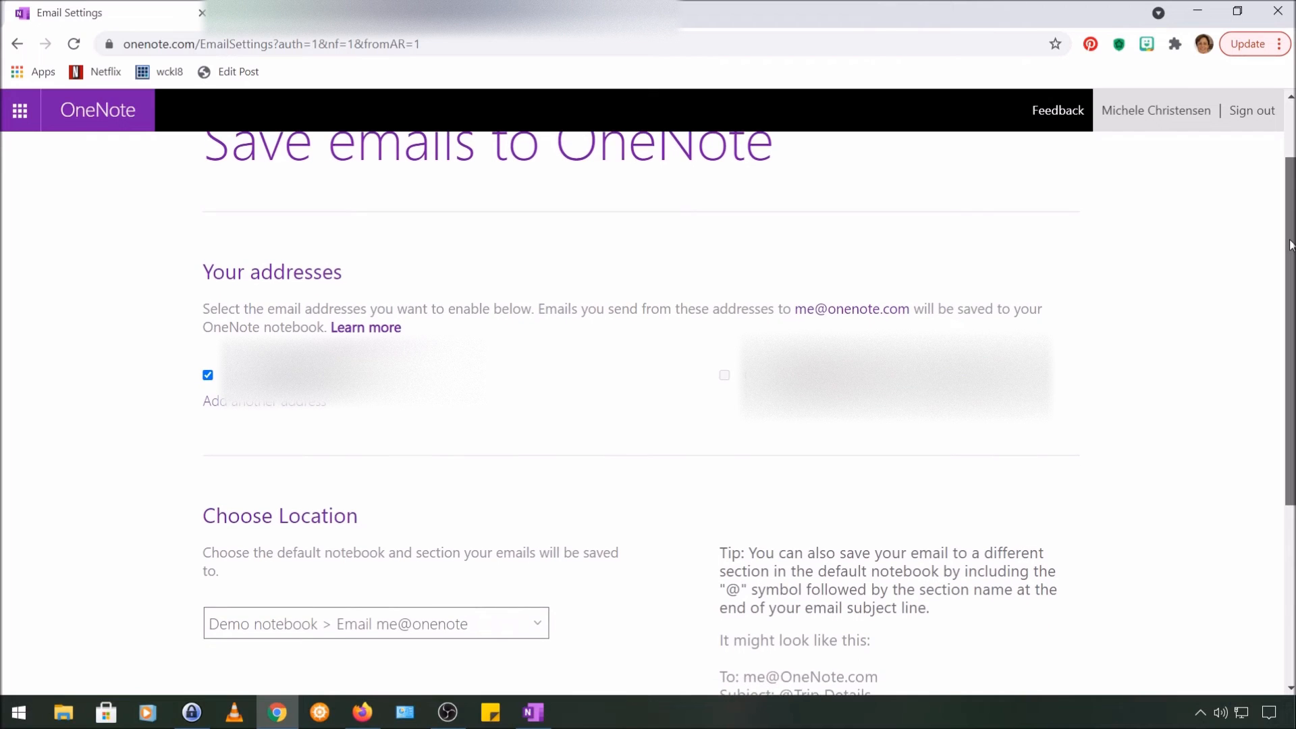
scroll(down, 3)
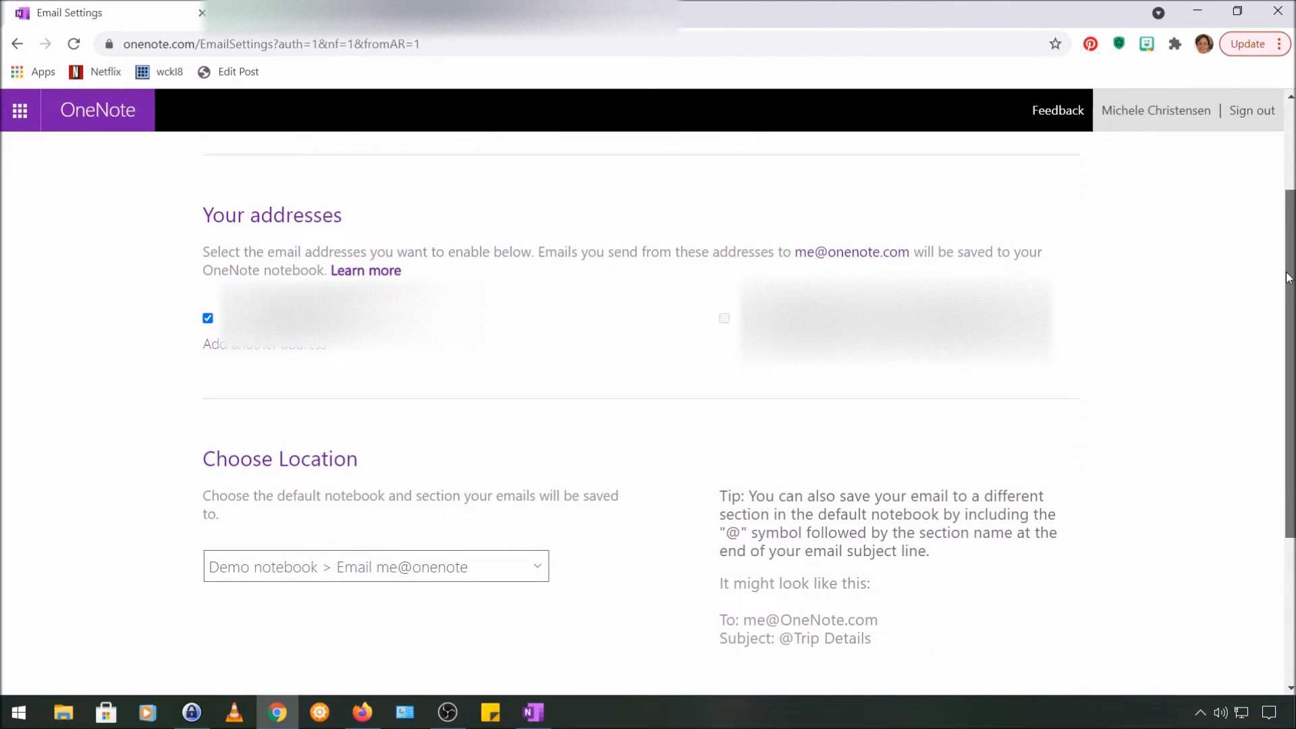
scroll(down, 3)
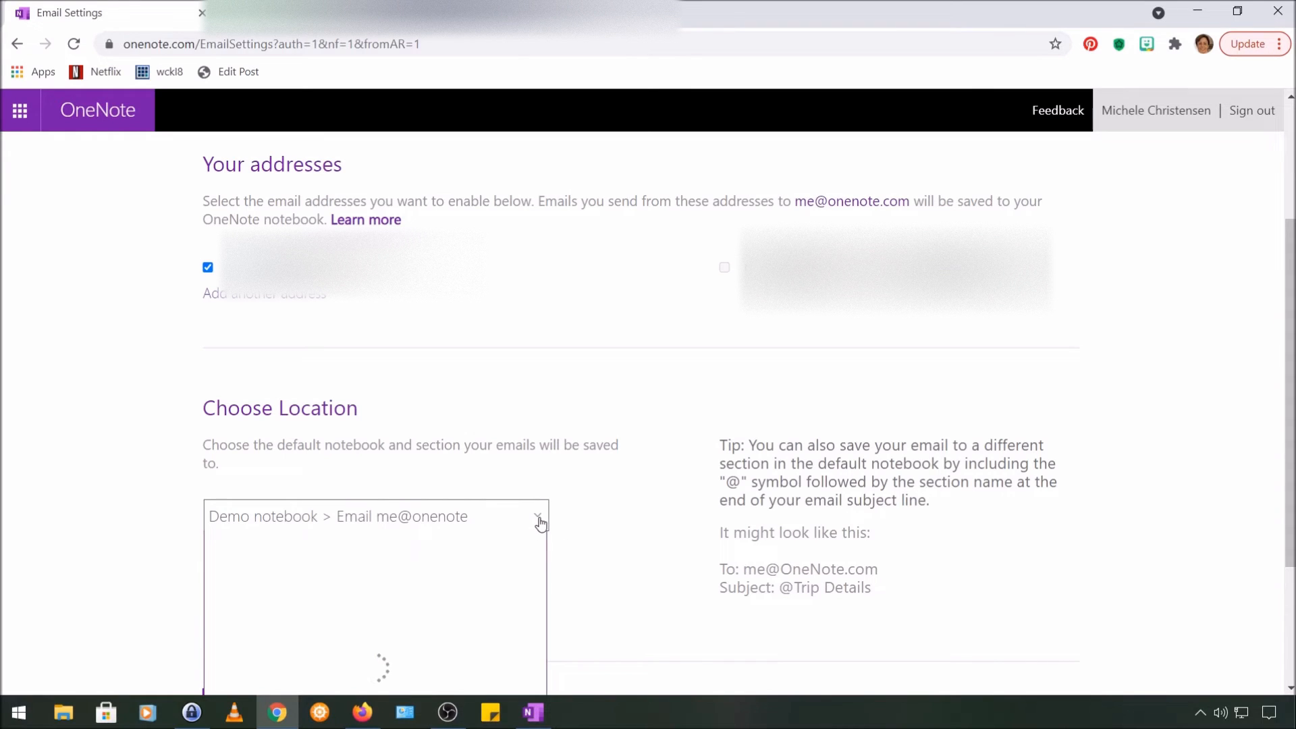
mouse_move(1274, 252)
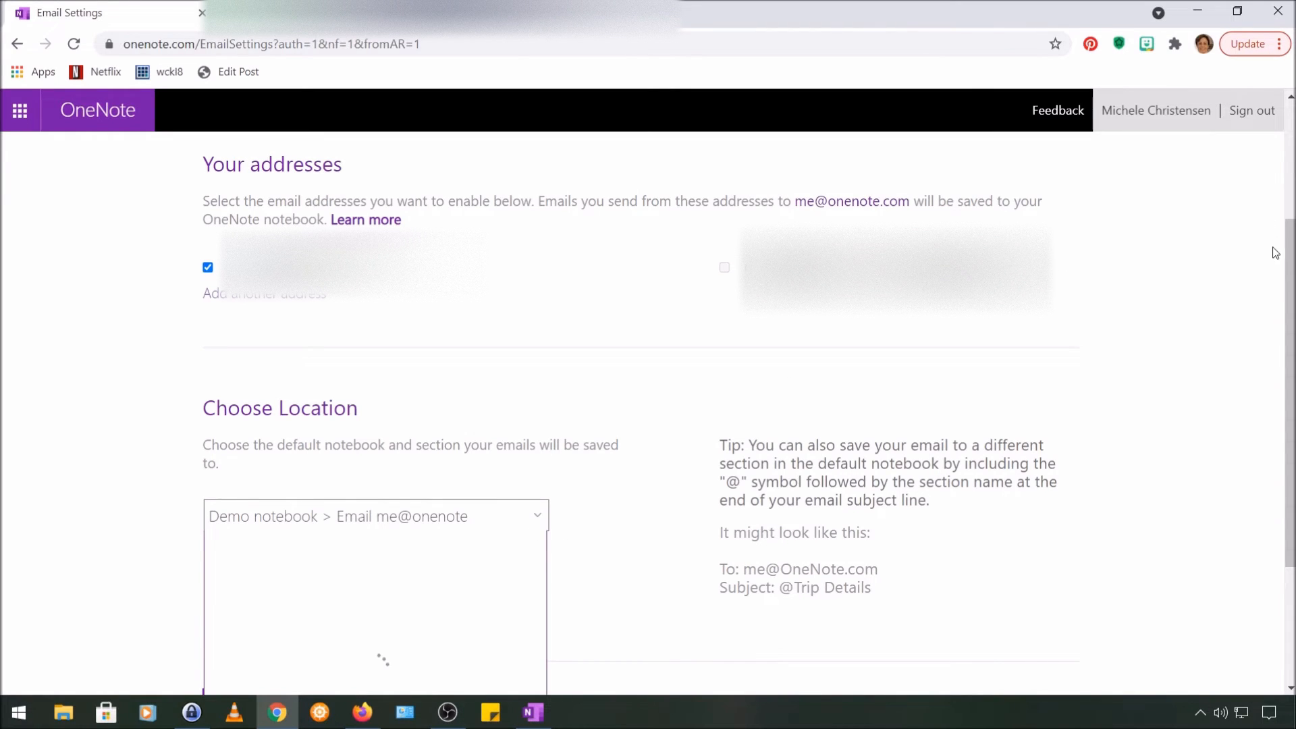
scroll(down, 3)
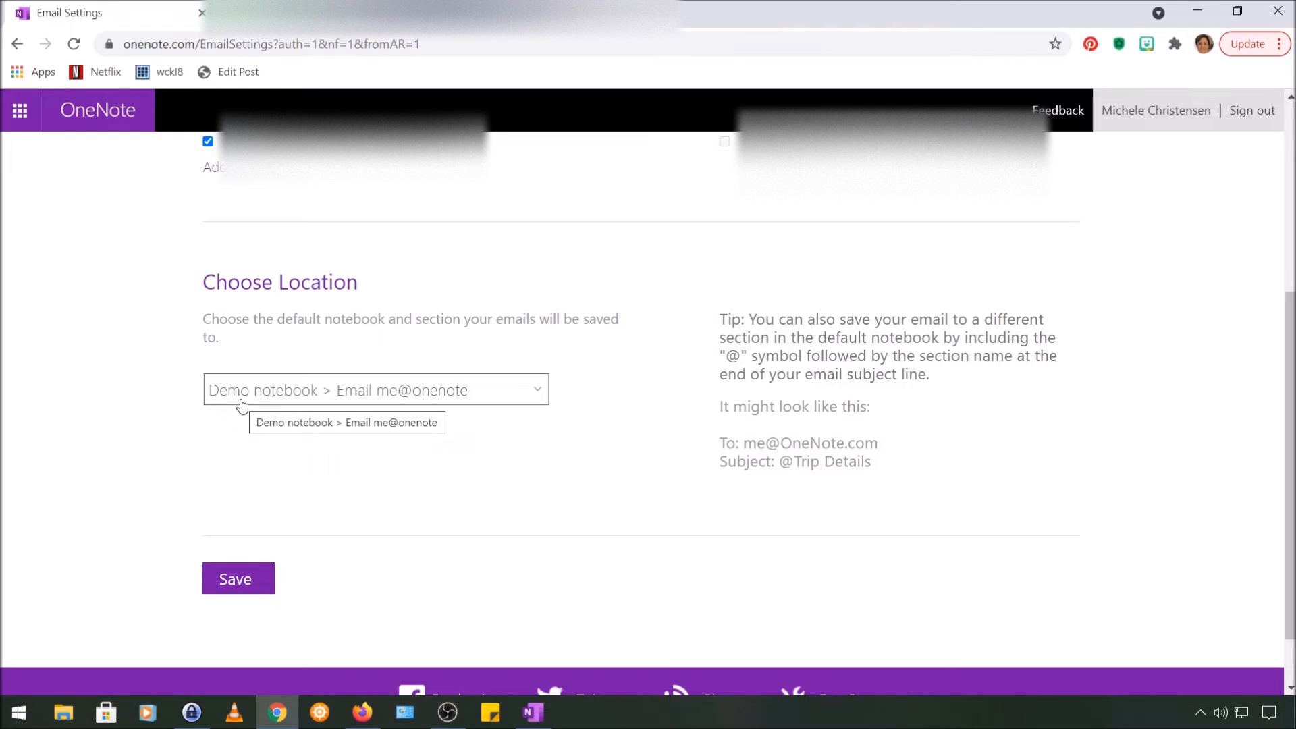
mouse_move(379, 401)
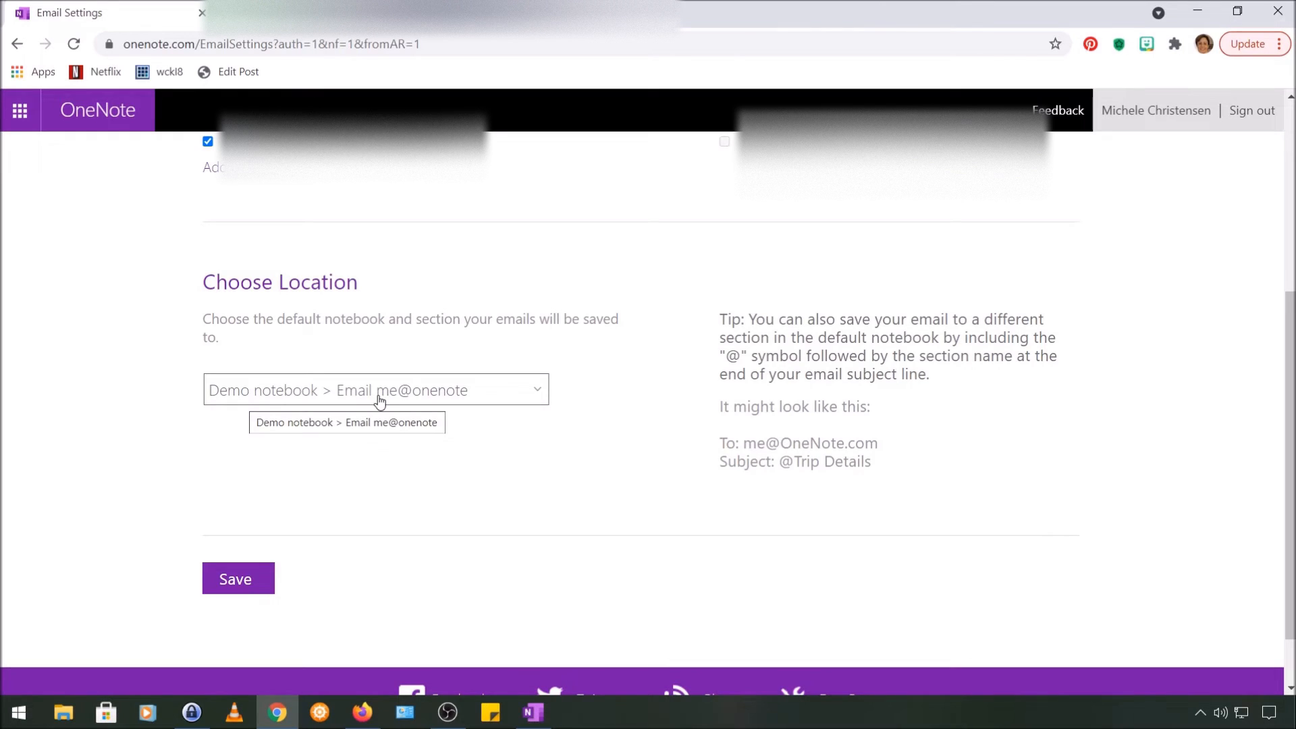
mouse_move(440, 514)
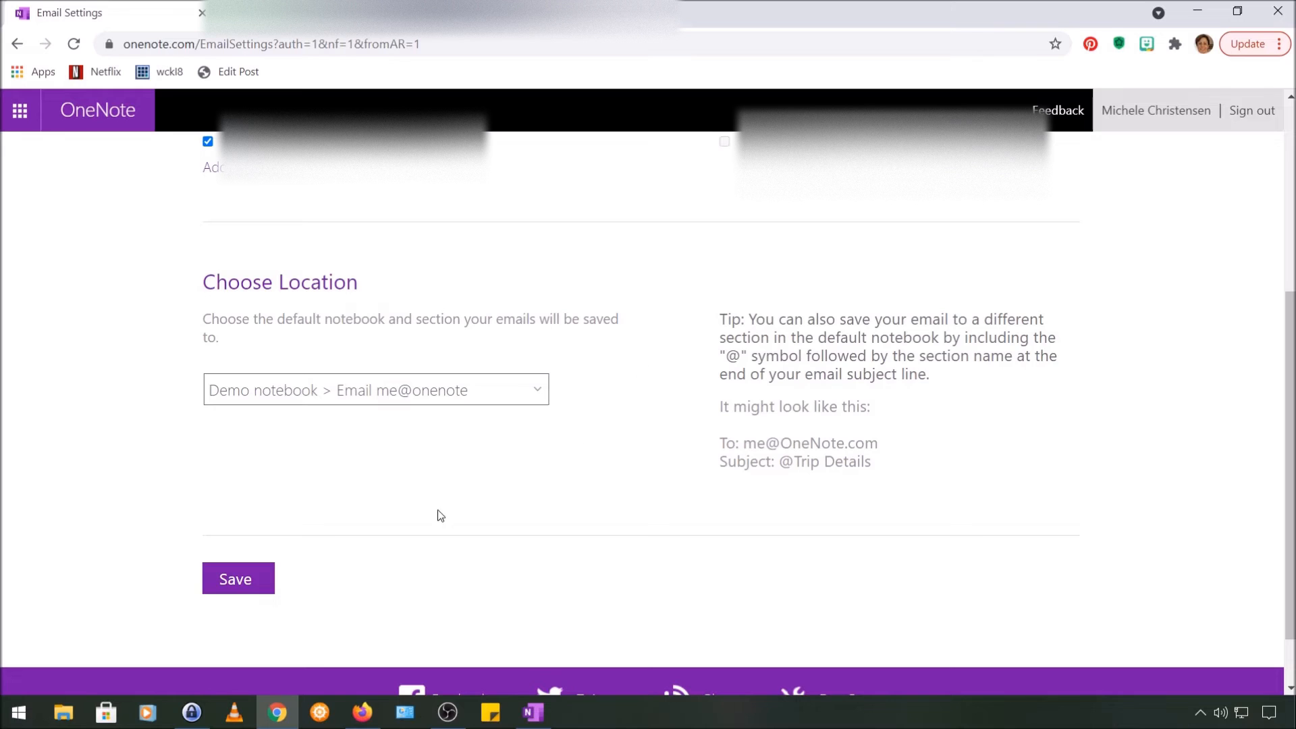
click(238, 579)
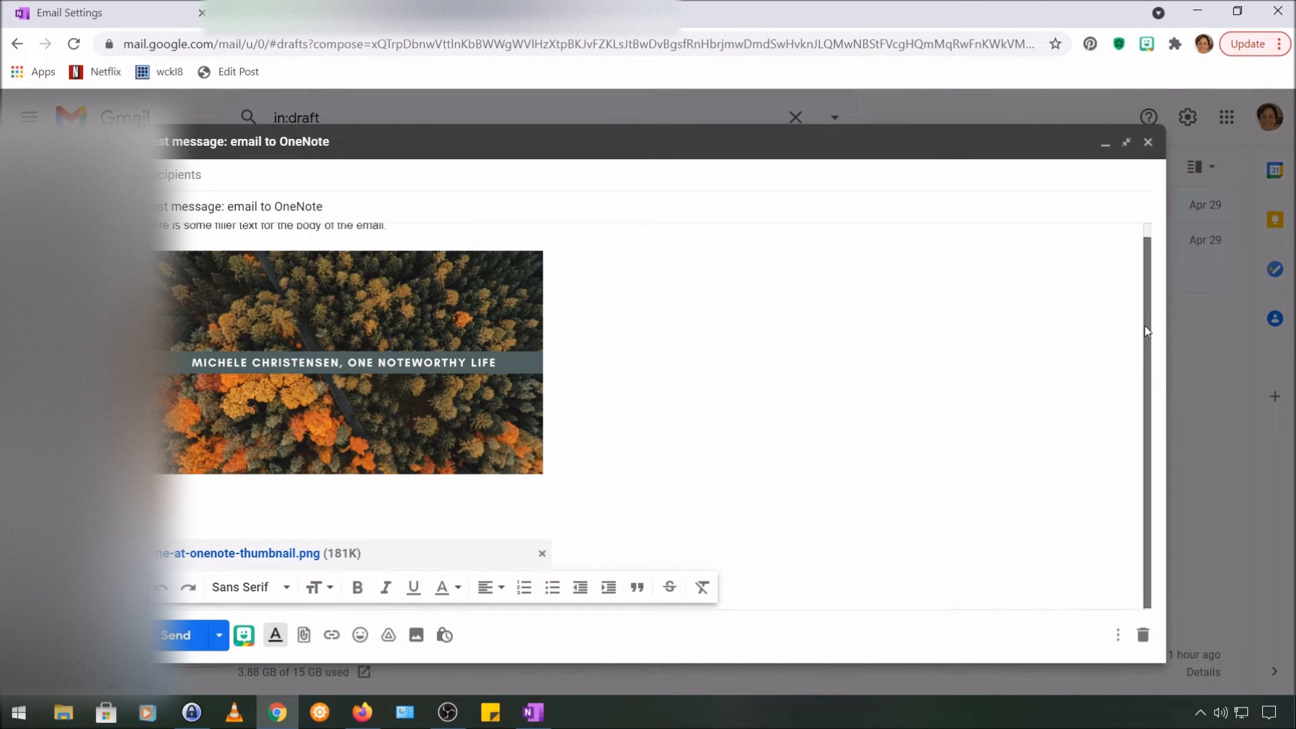
- Scroll the test-message draft up to its filler text above the forest photo
scroll(up, 3)
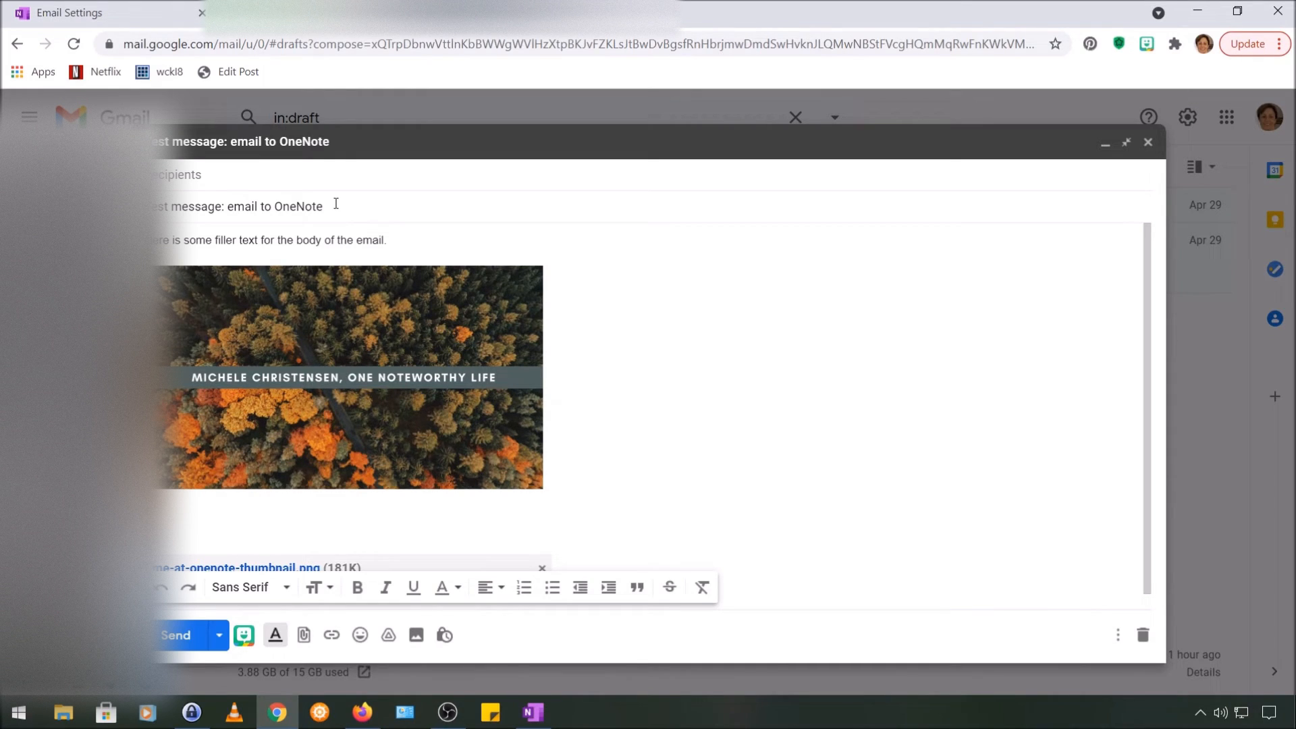
mouse_move(1152, 249)
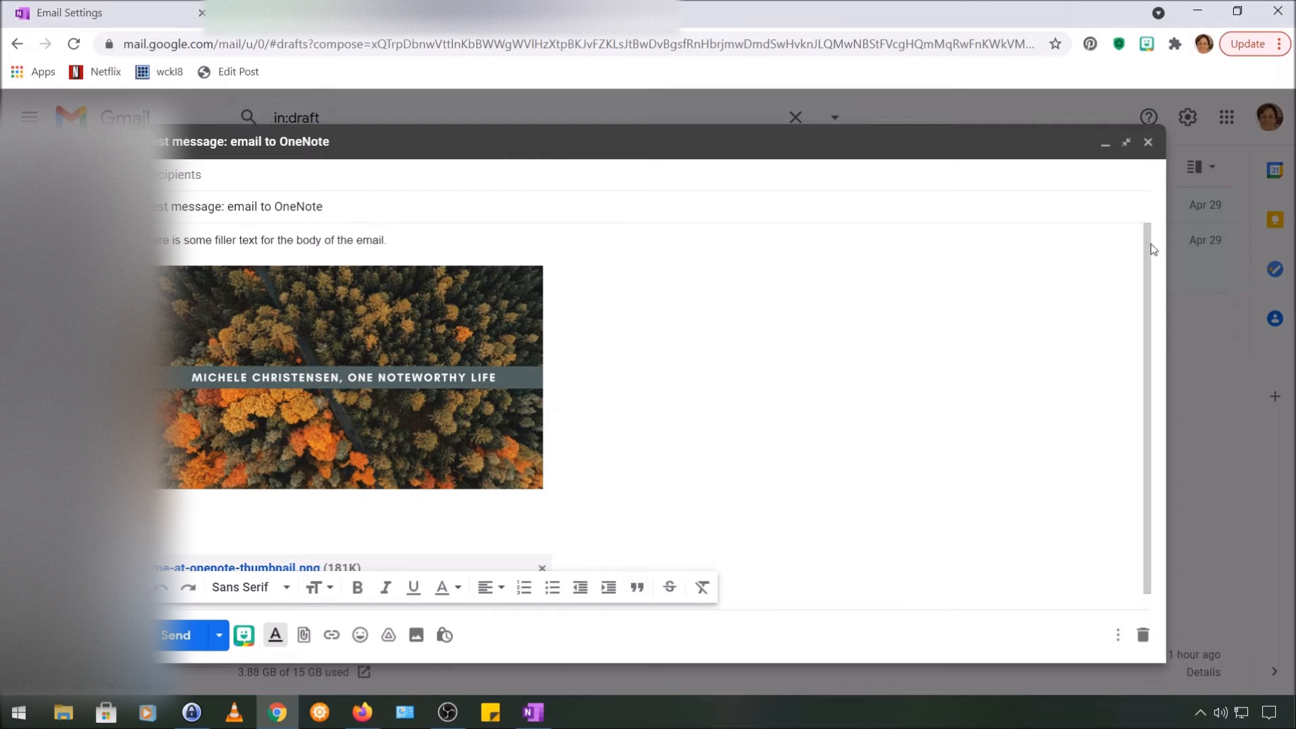
mouse_move(747, 217)
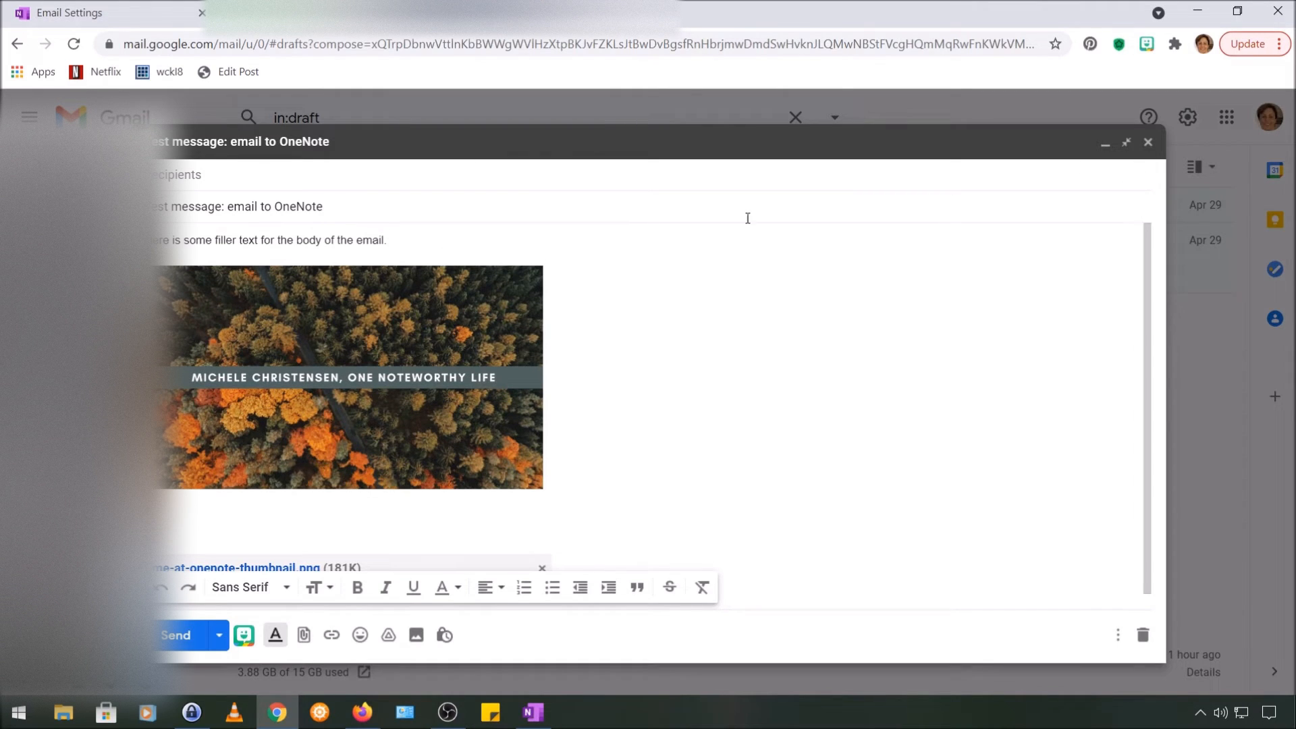
mouse_move(311, 182)
text(me@)
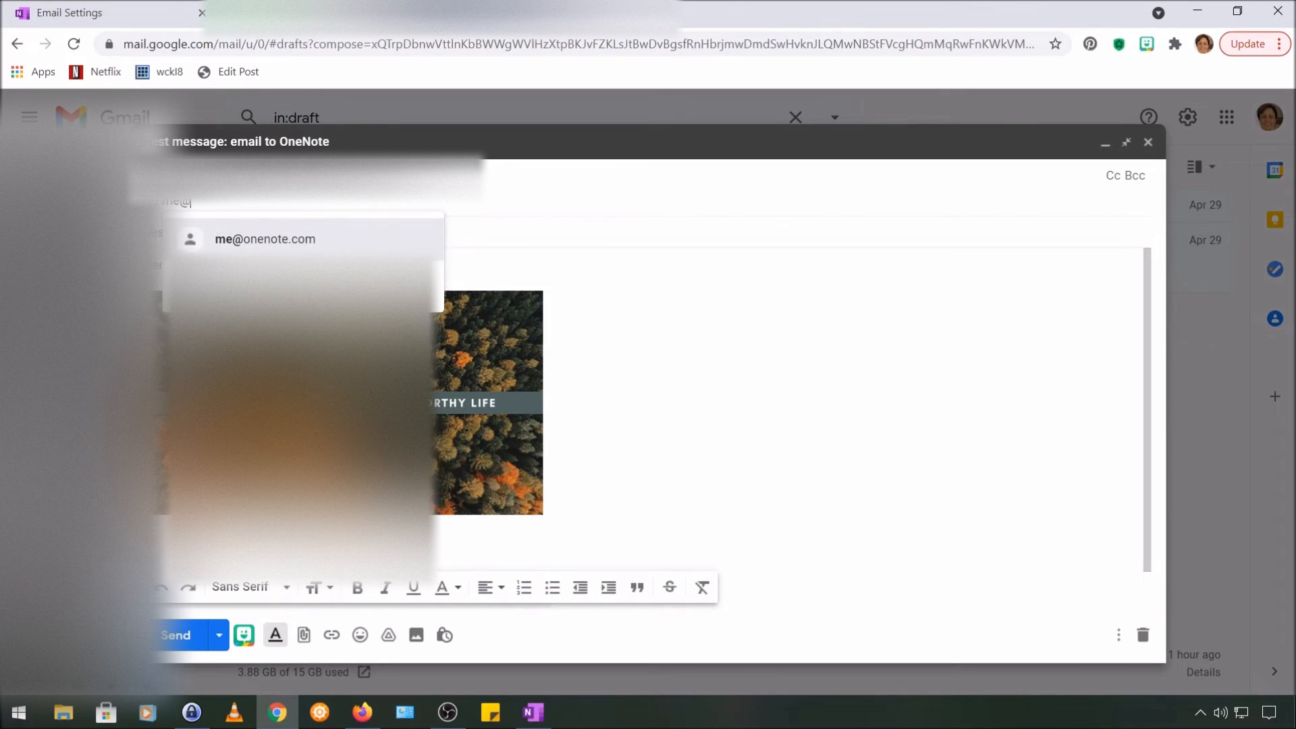
text(onen)
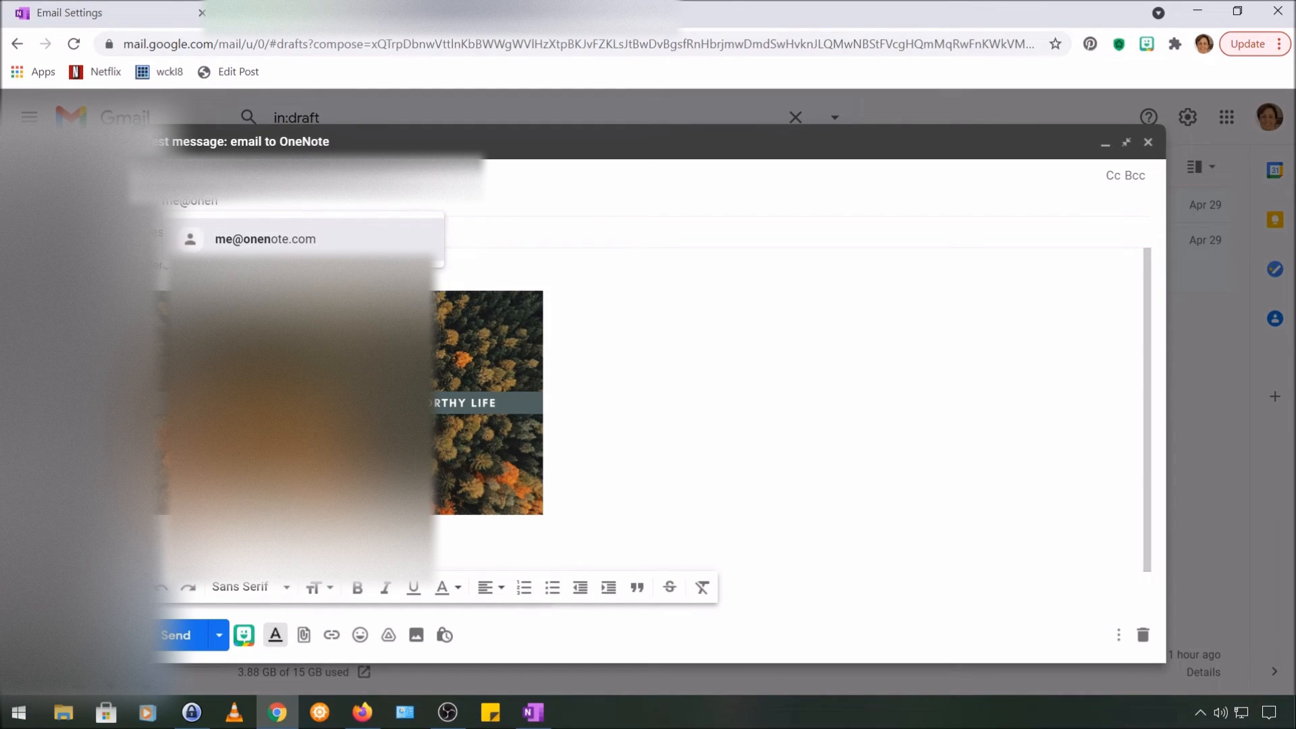
click(264, 239)
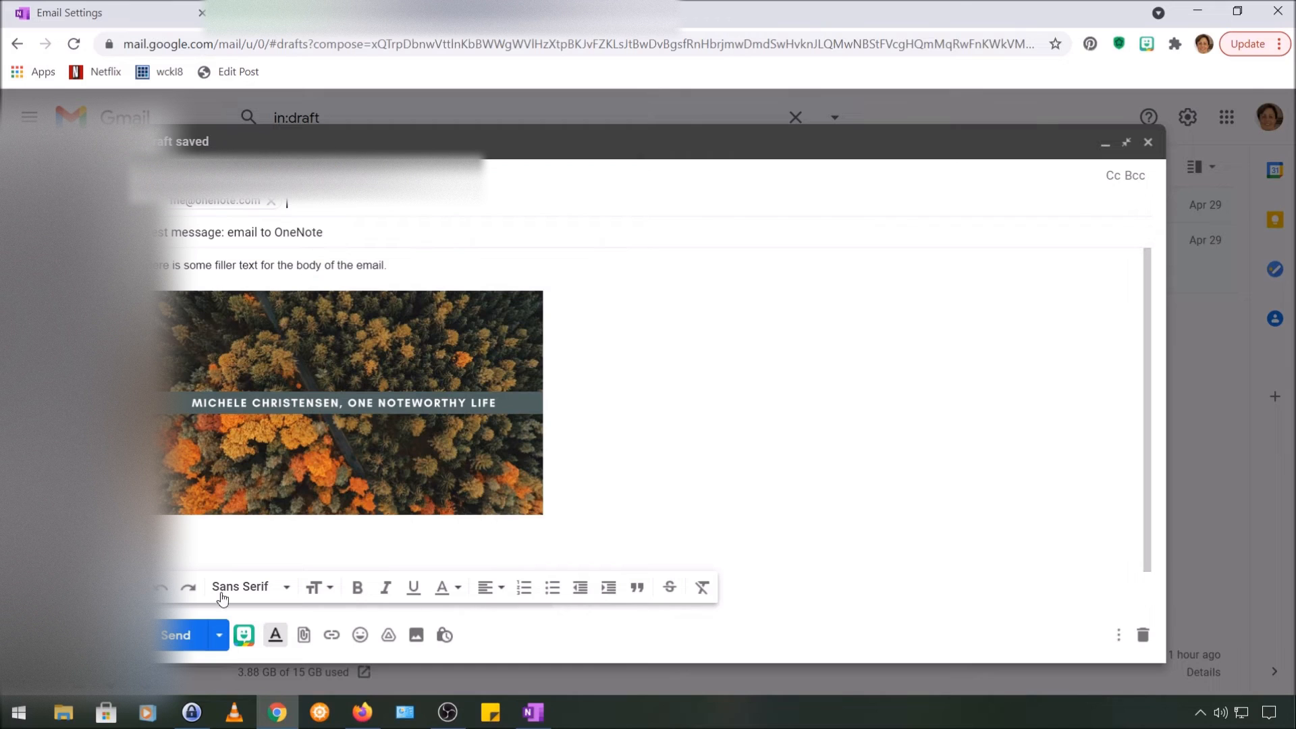
click(1148, 142)
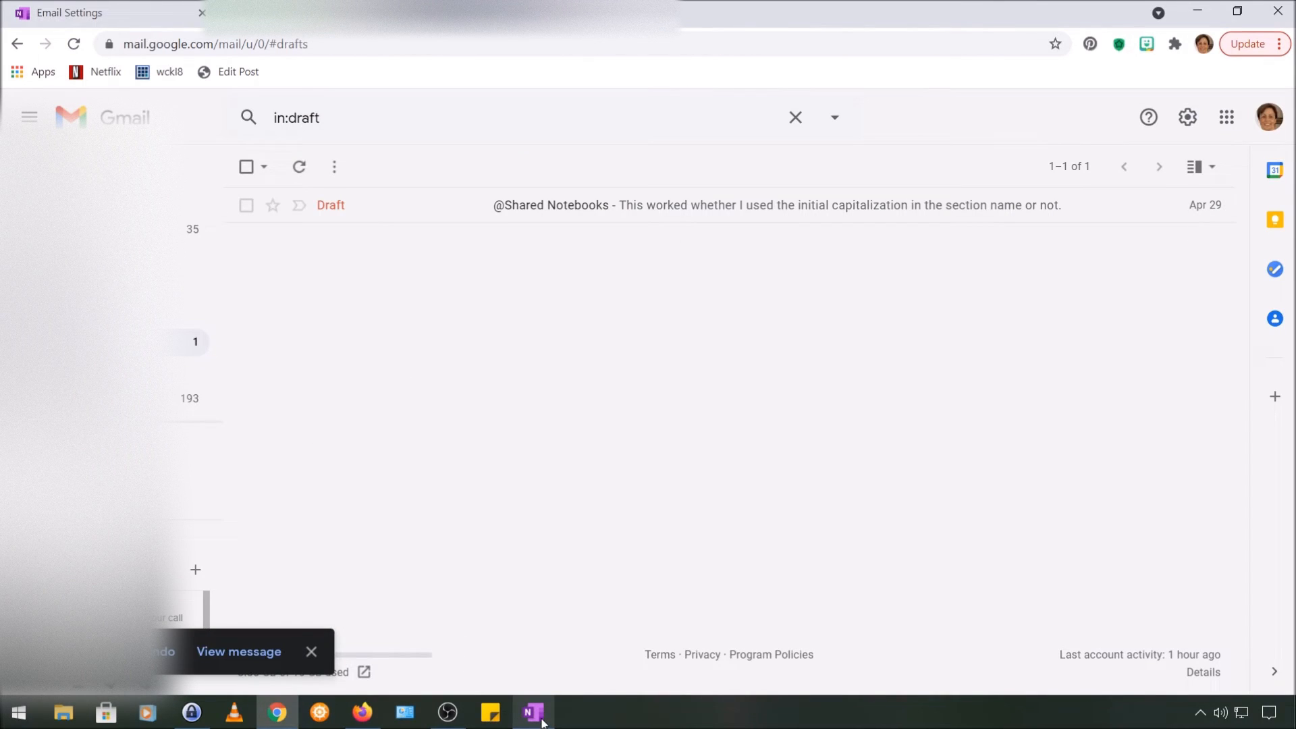
mouse_move(532, 711)
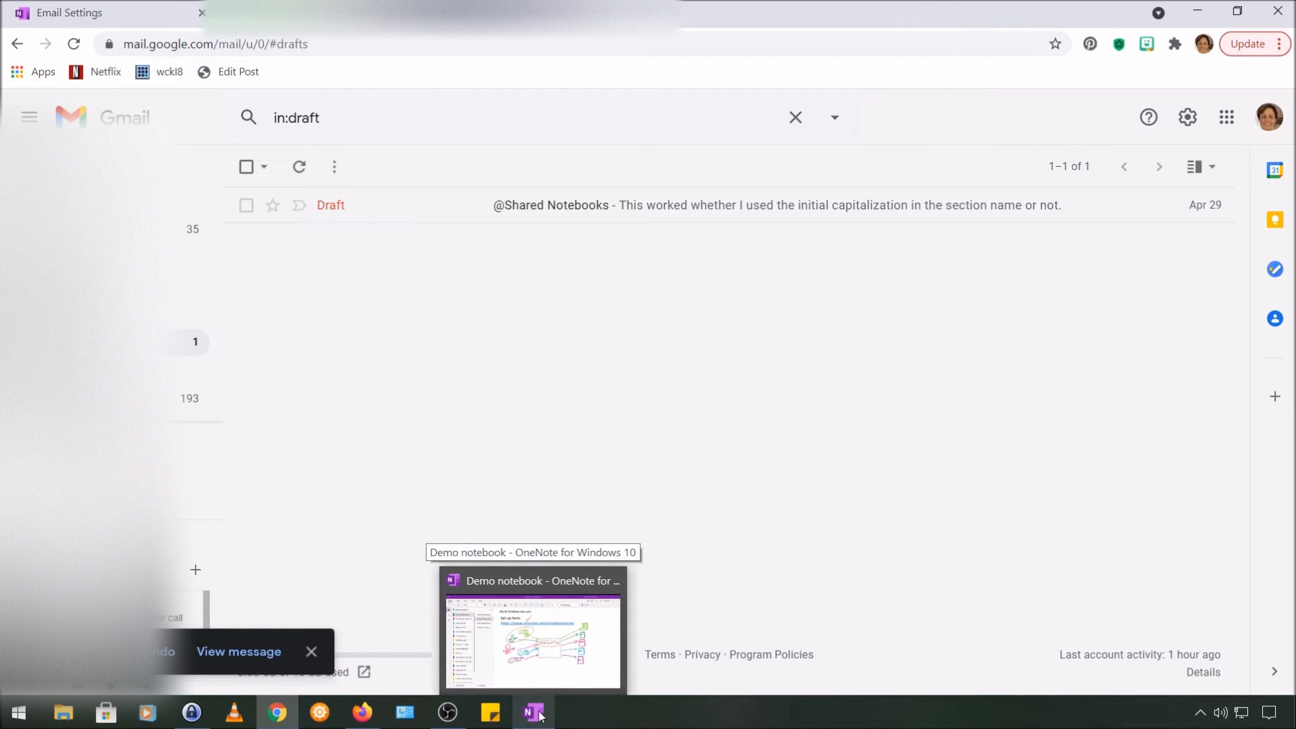
- Bring up the new 'Test message: email' page and scroll through its text, forest photo and attachment
click(532, 628)
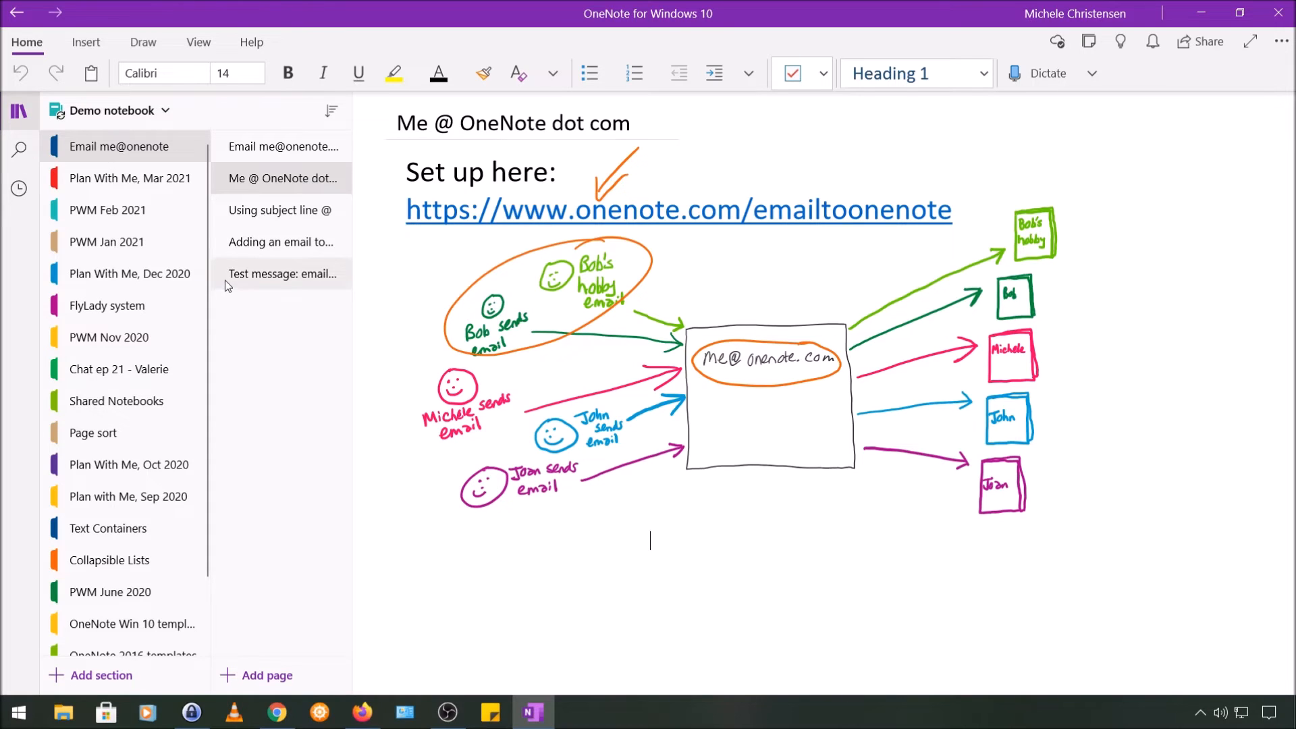
mouse_move(255, 321)
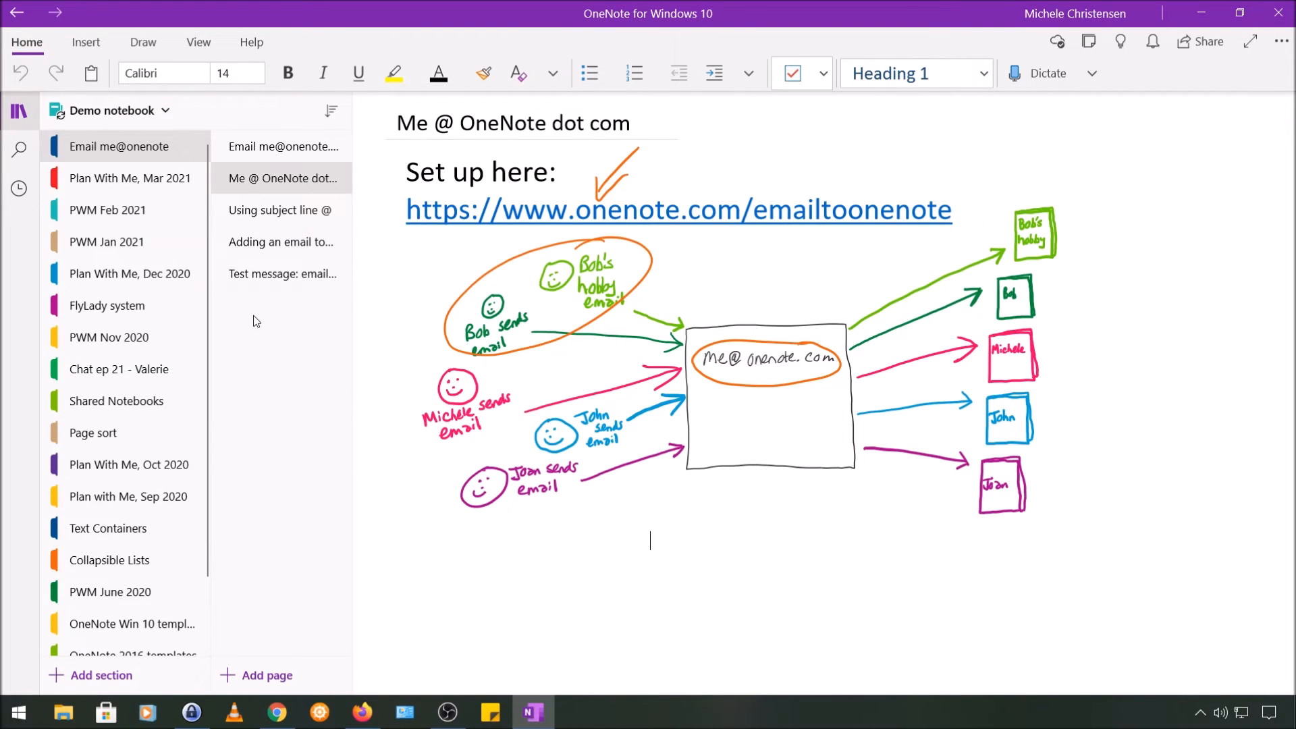
mouse_move(248, 297)
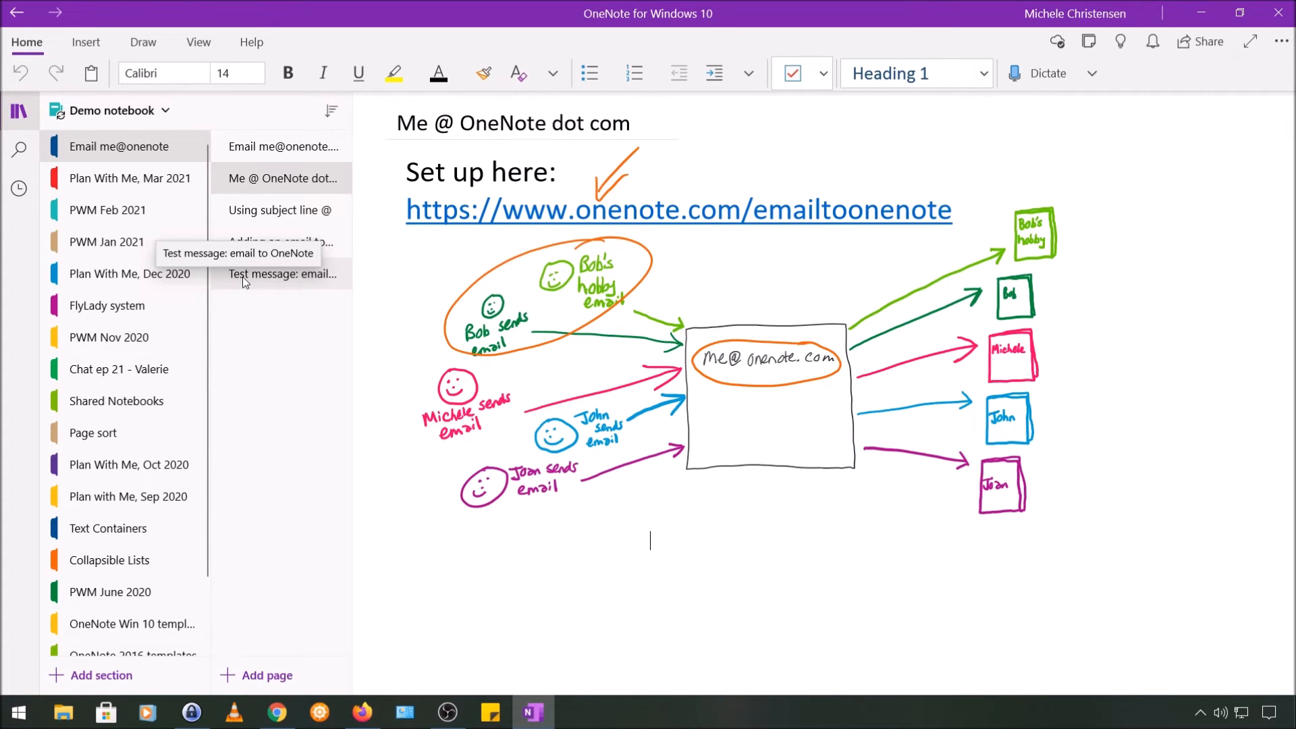
click(282, 274)
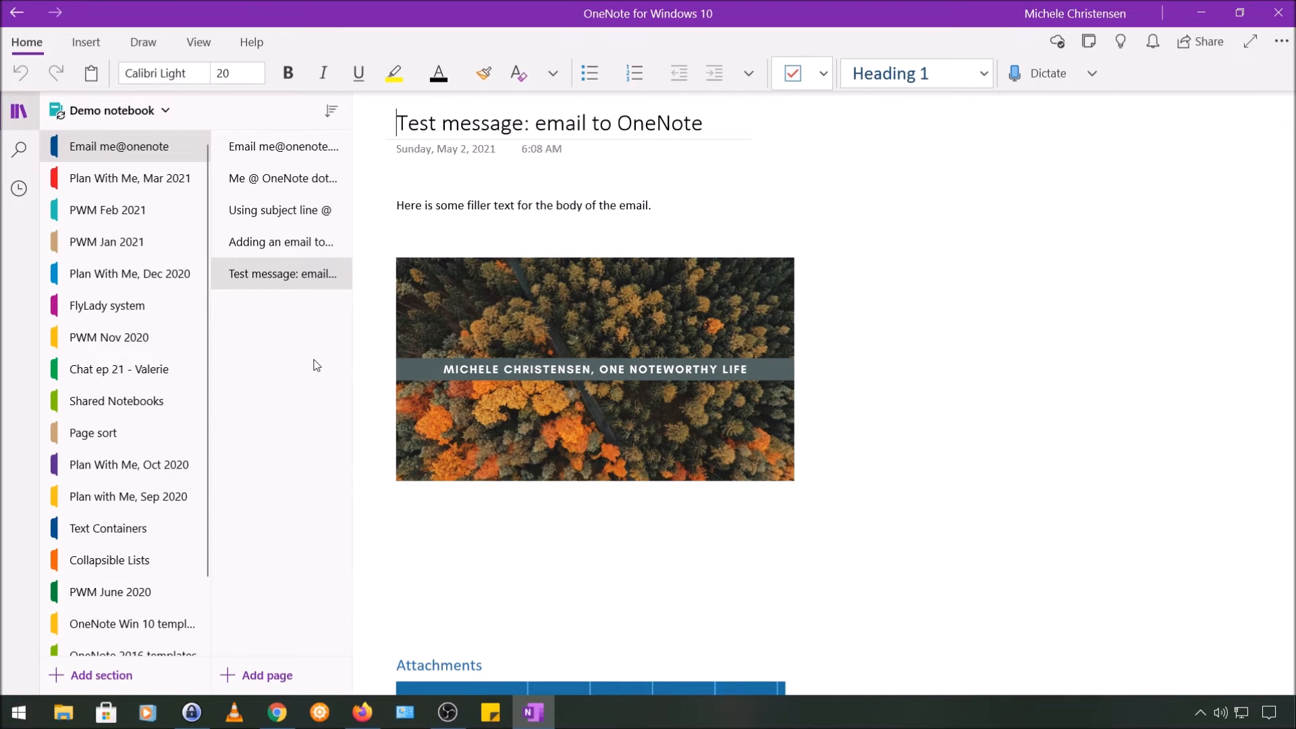
click(417, 148)
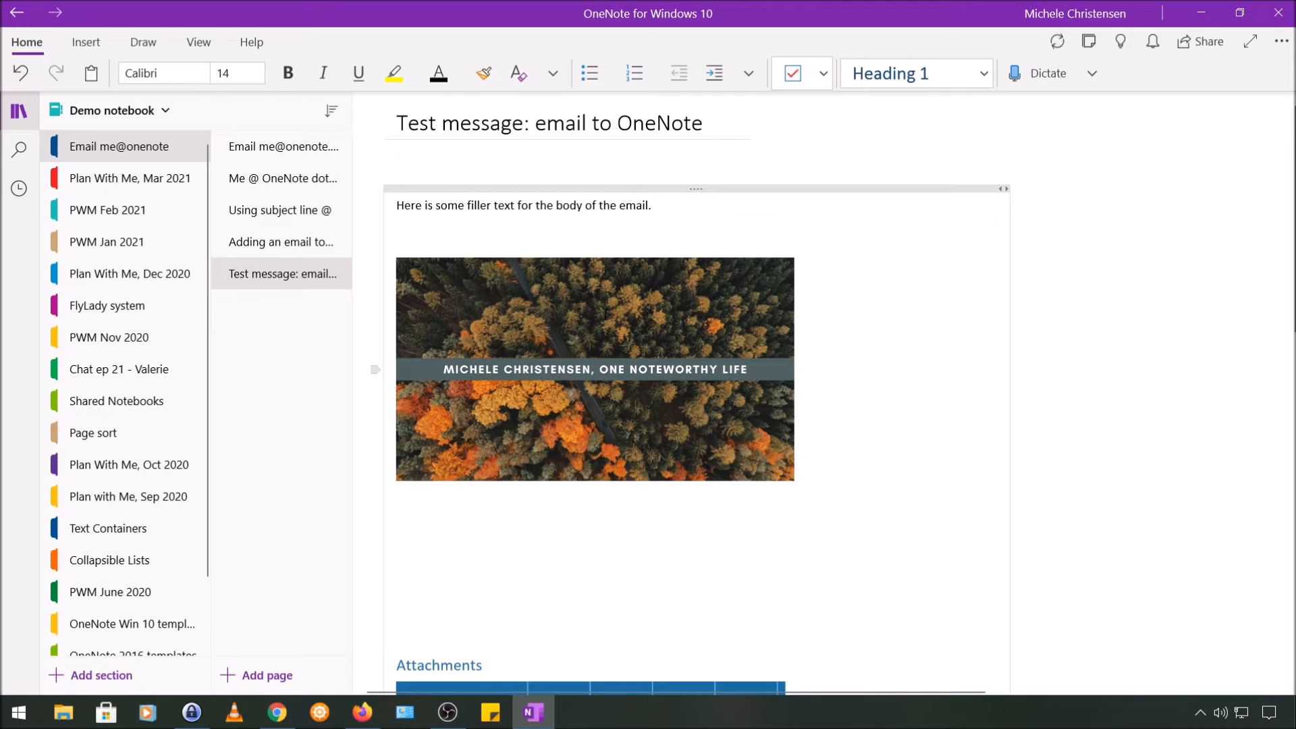
click(399, 152)
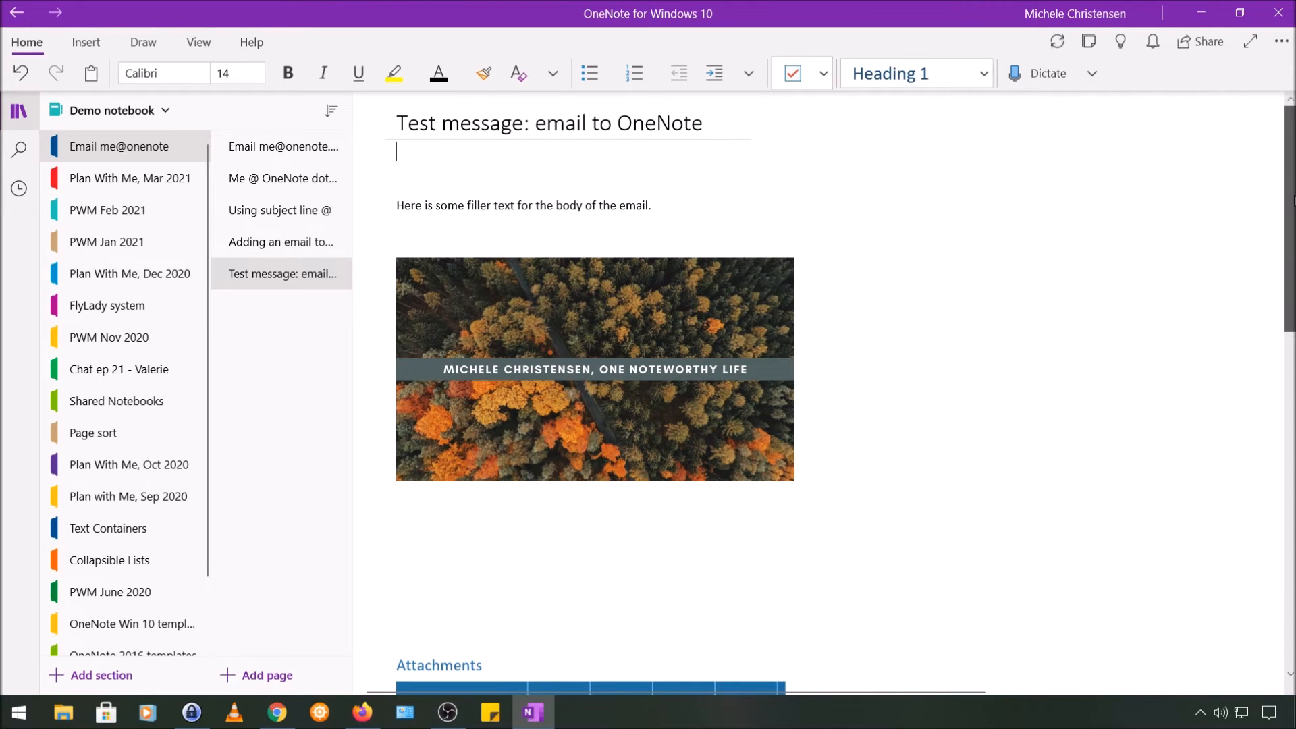
scroll(down, 3)
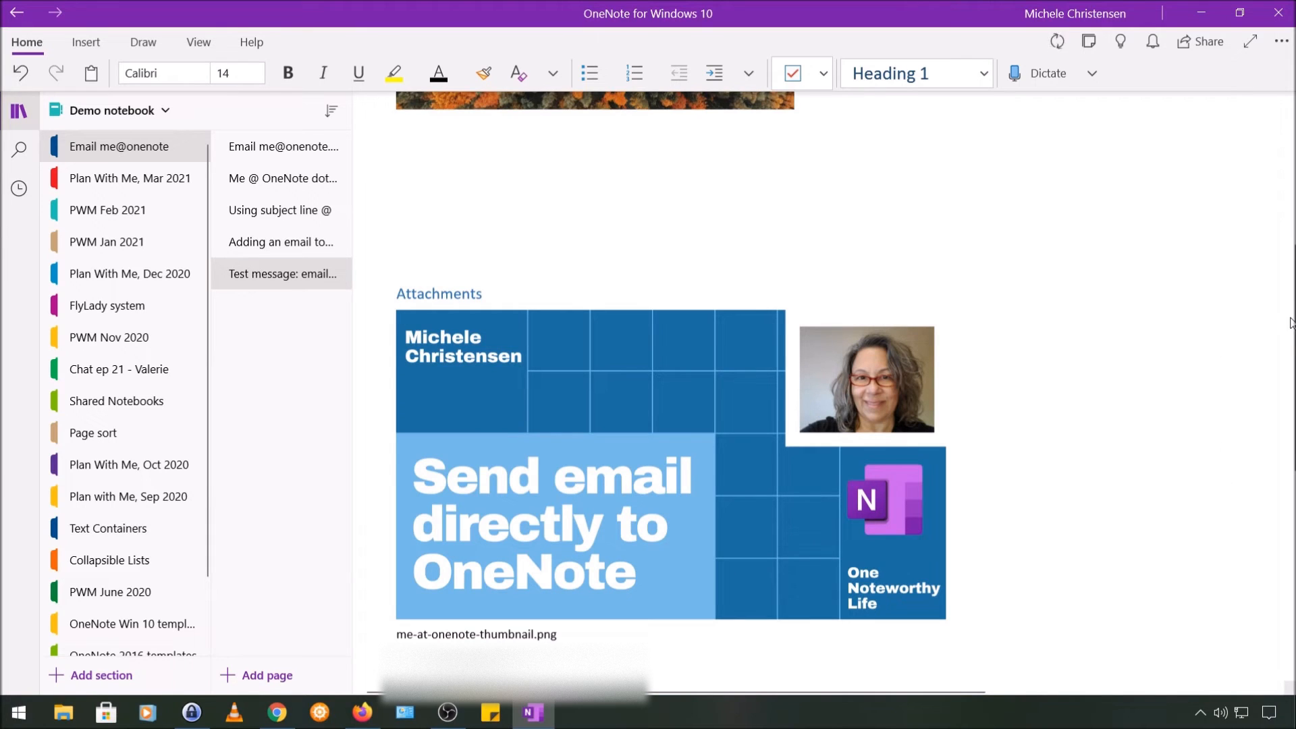
scroll(up, 3)
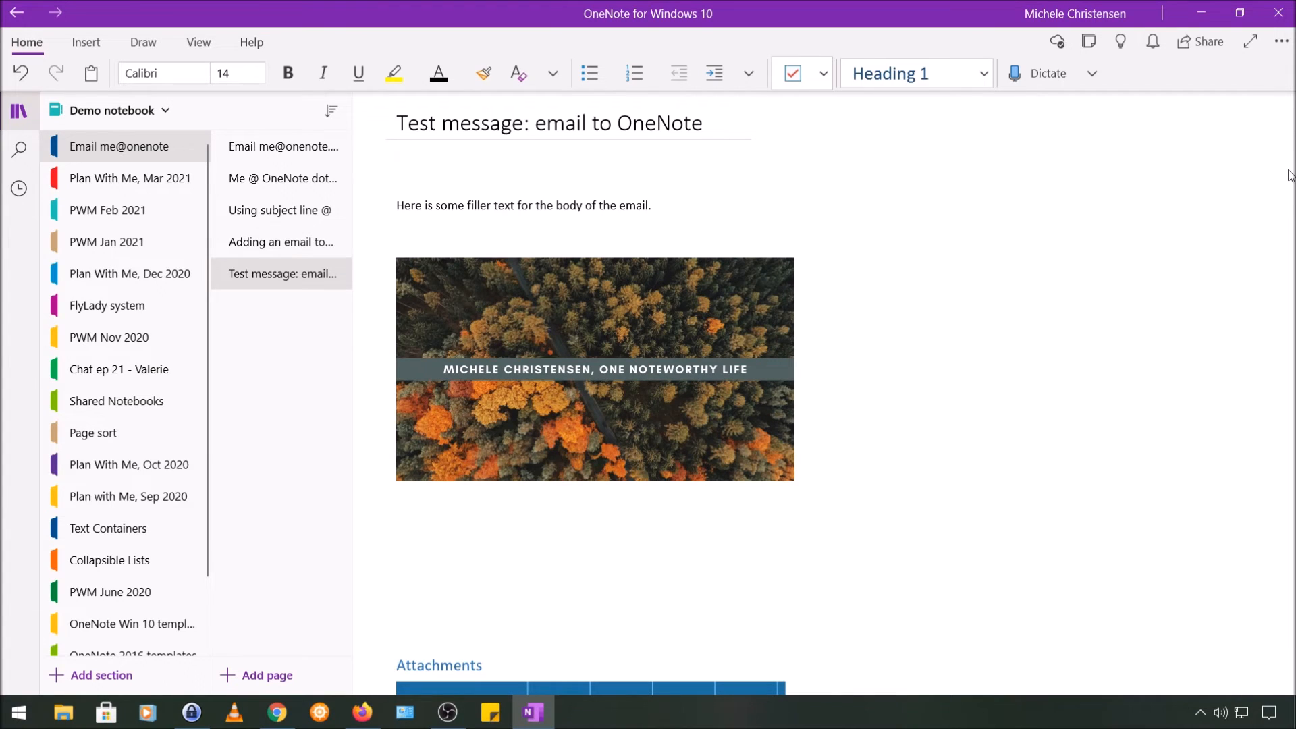
- Show the 'Using subject line @' page on routing email to a section
click(397, 153)
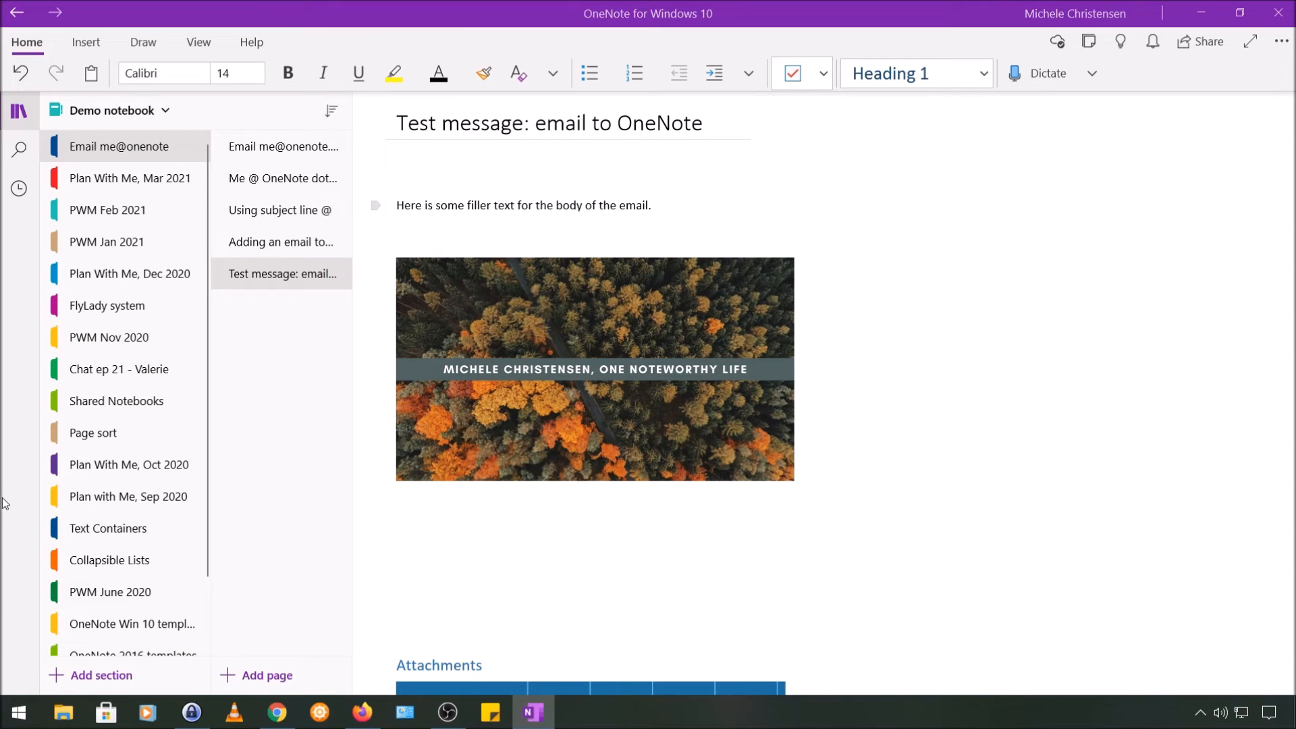
mouse_move(14, 533)
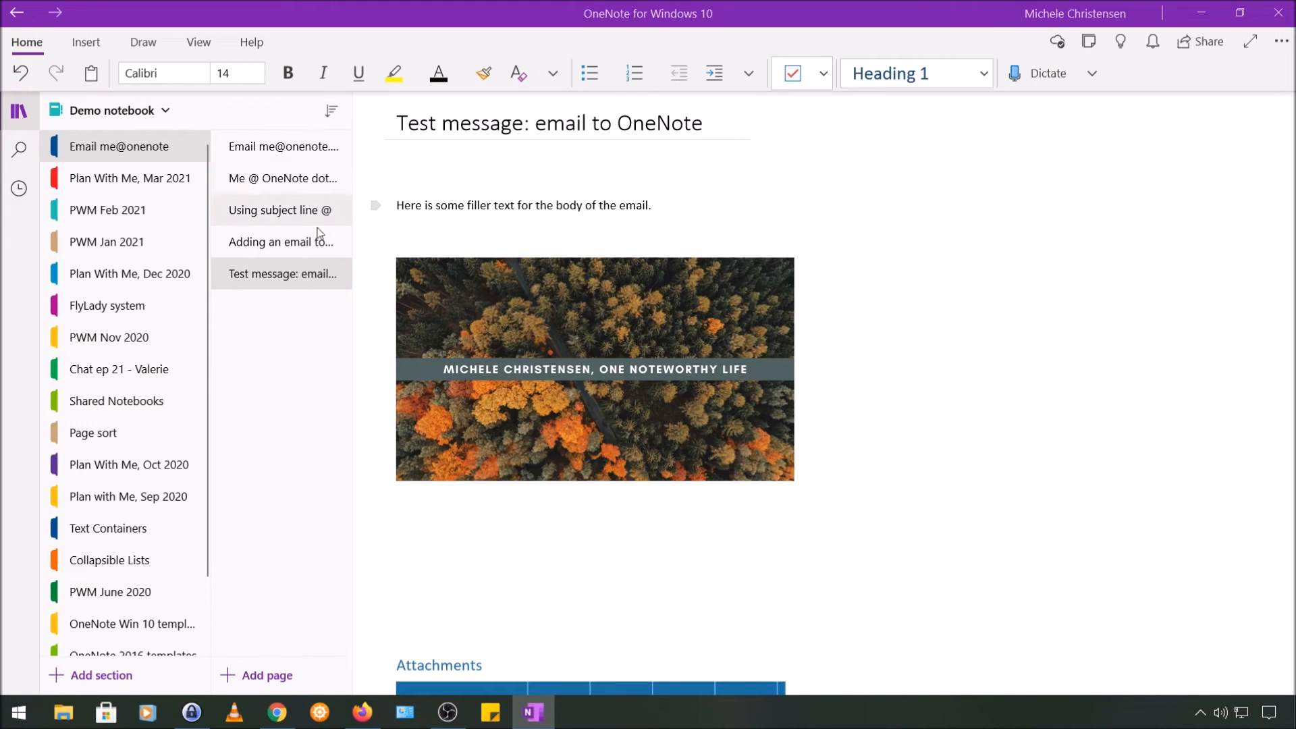
mouse_move(300, 217)
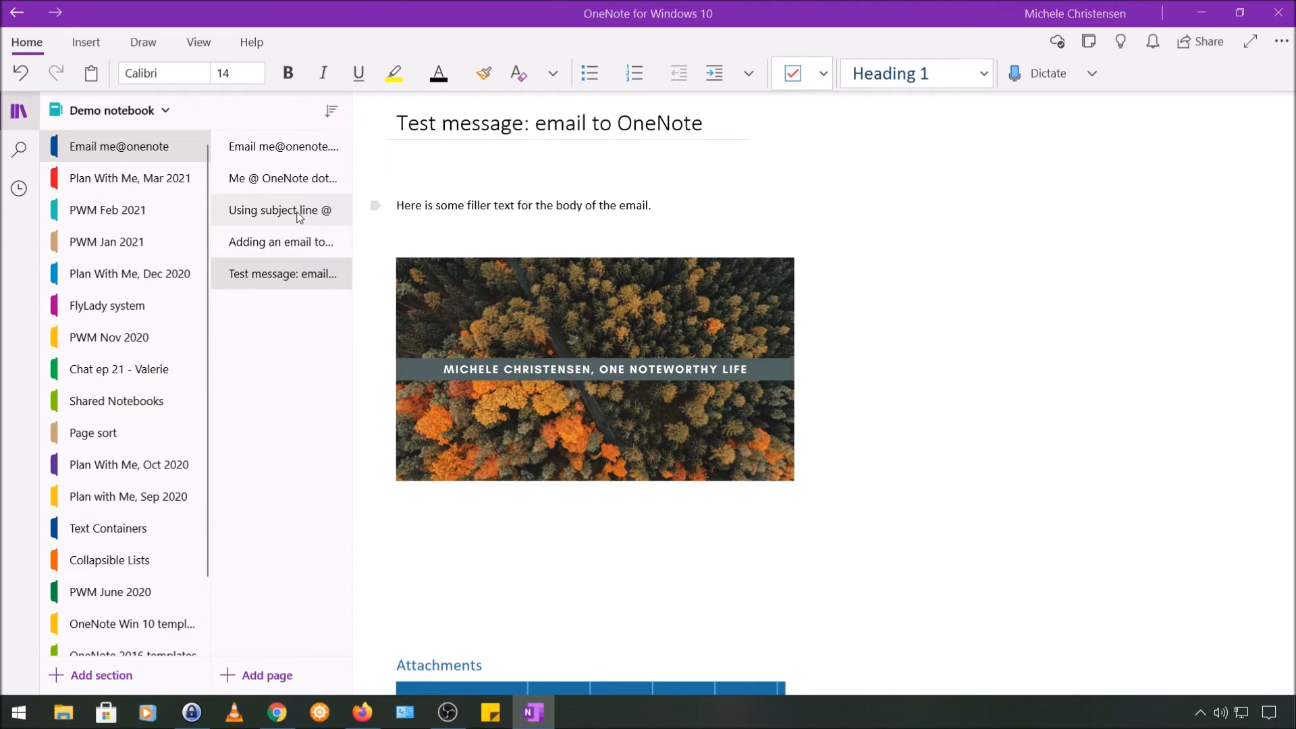
click(281, 210)
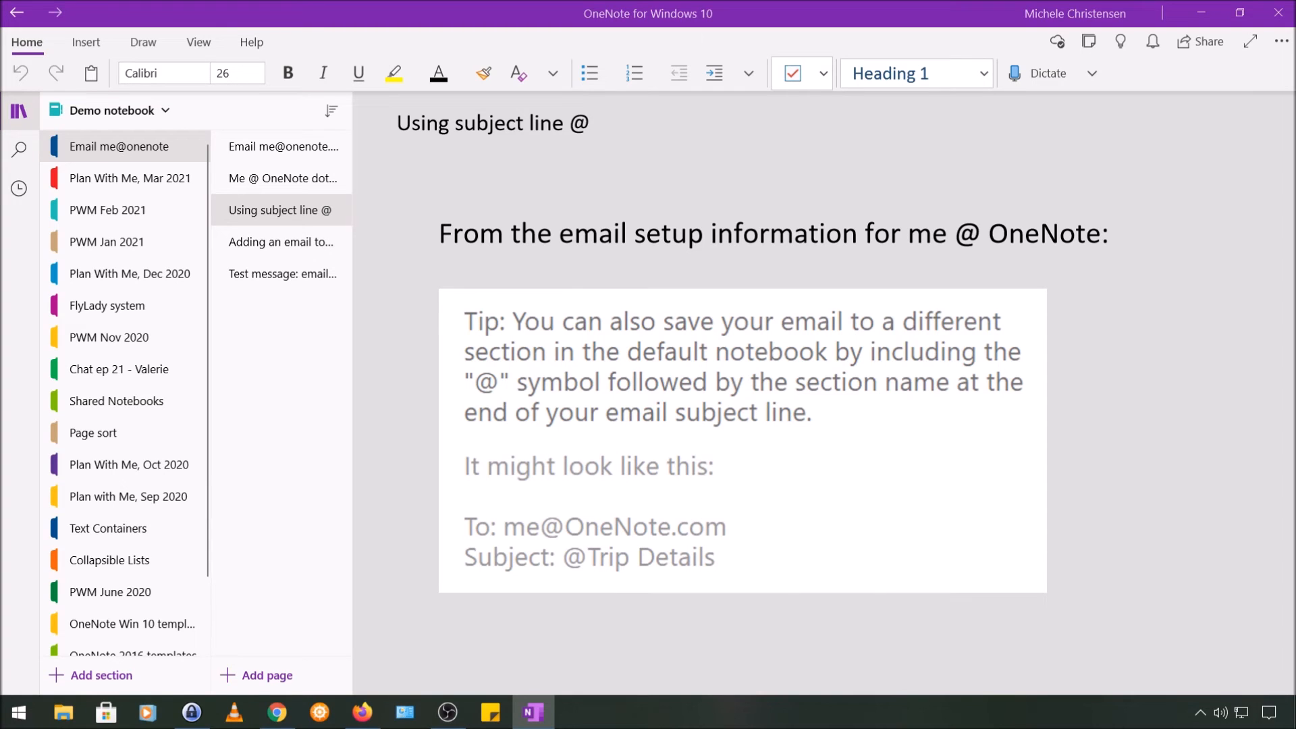
click(277, 711)
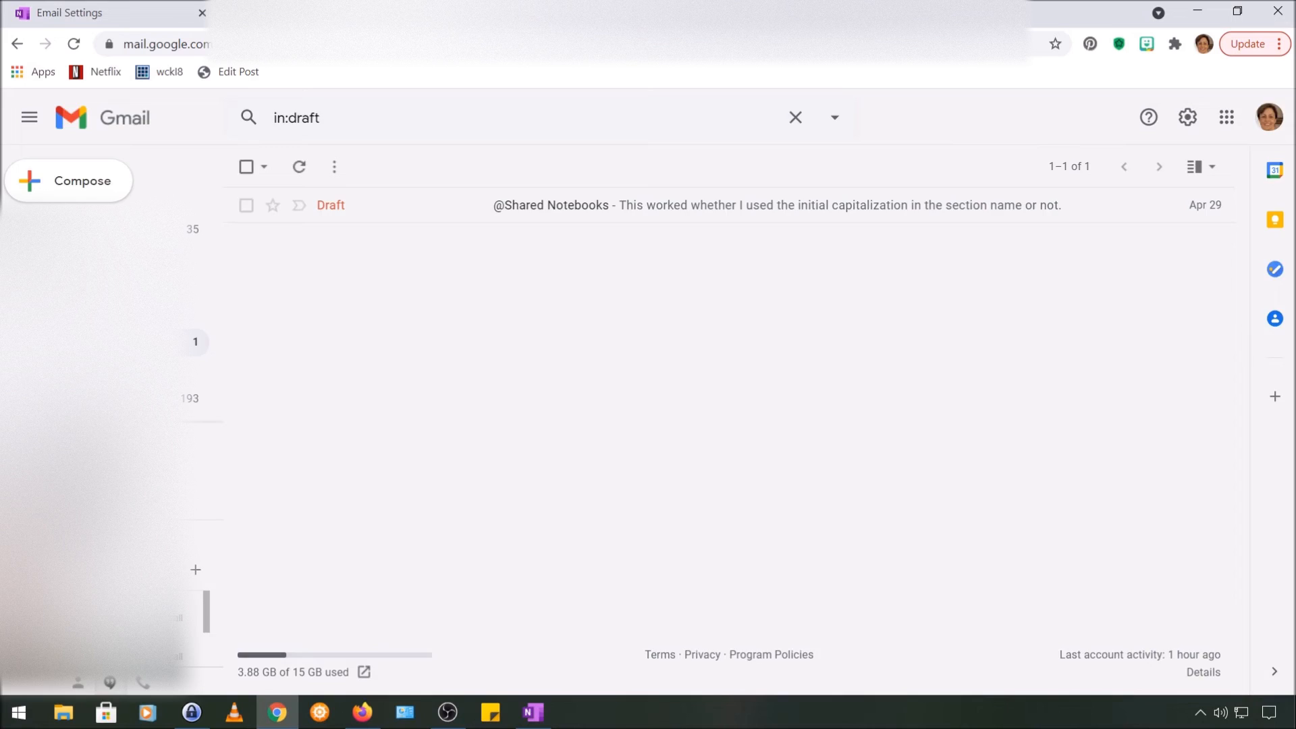
click(73, 43)
text(me)
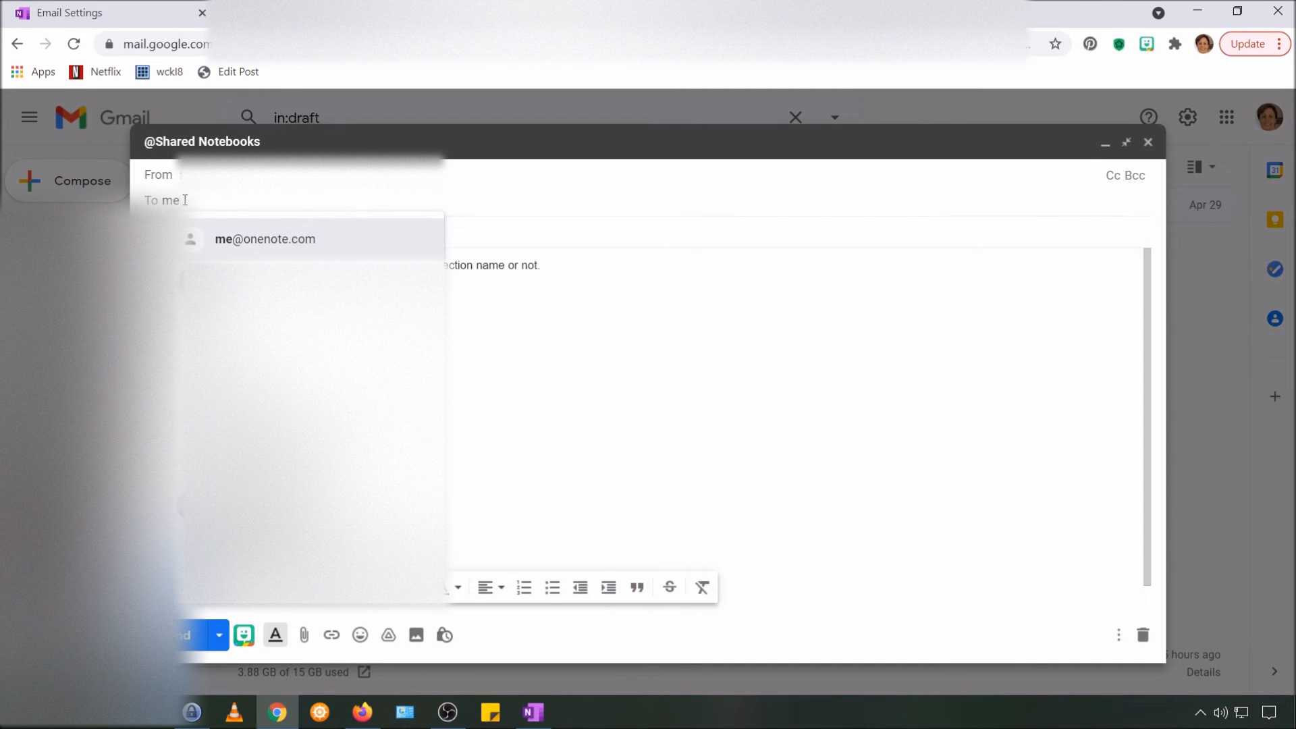
click(265, 238)
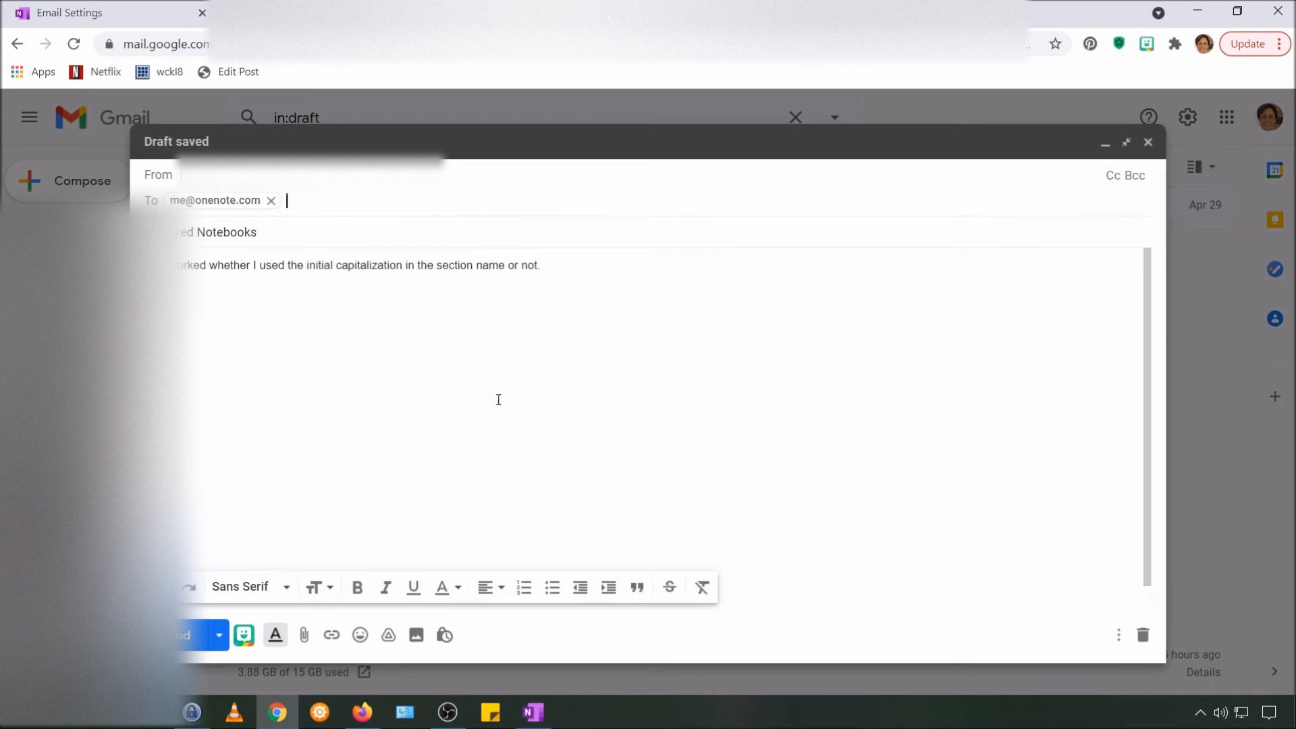
mouse_move(498, 400)
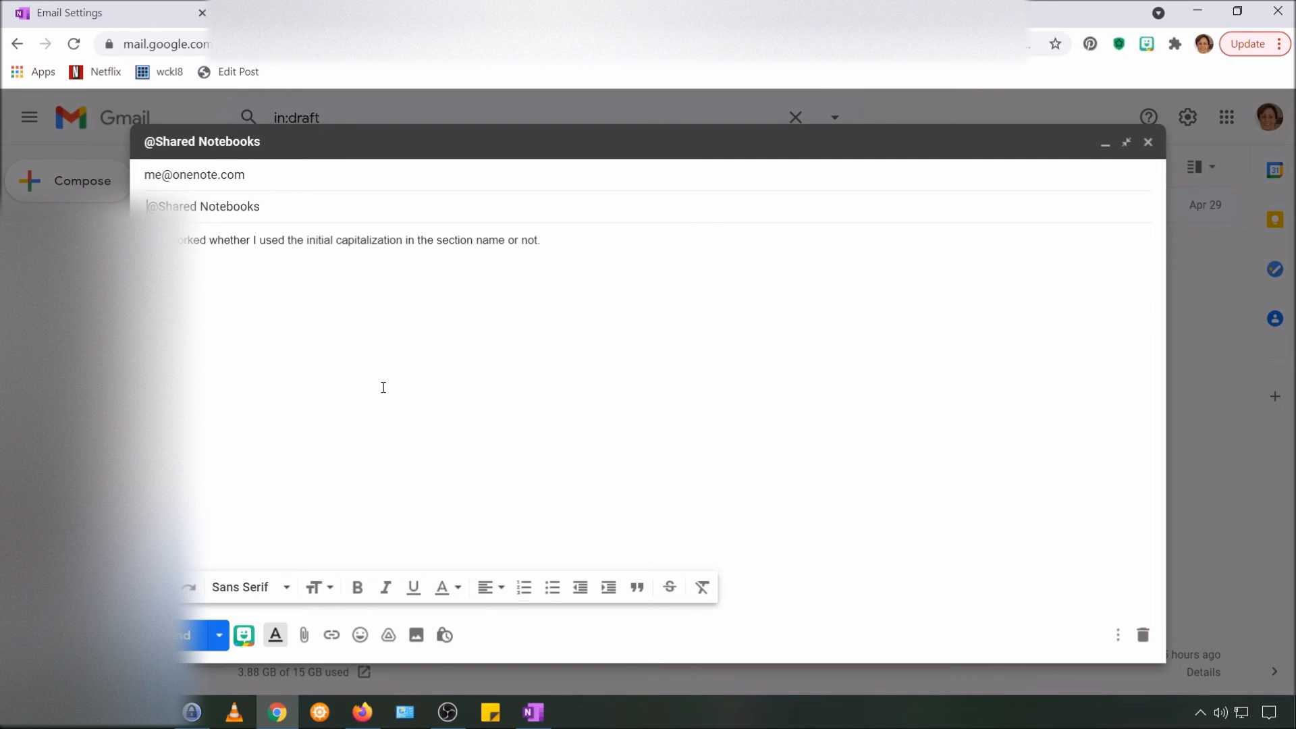
text(test)
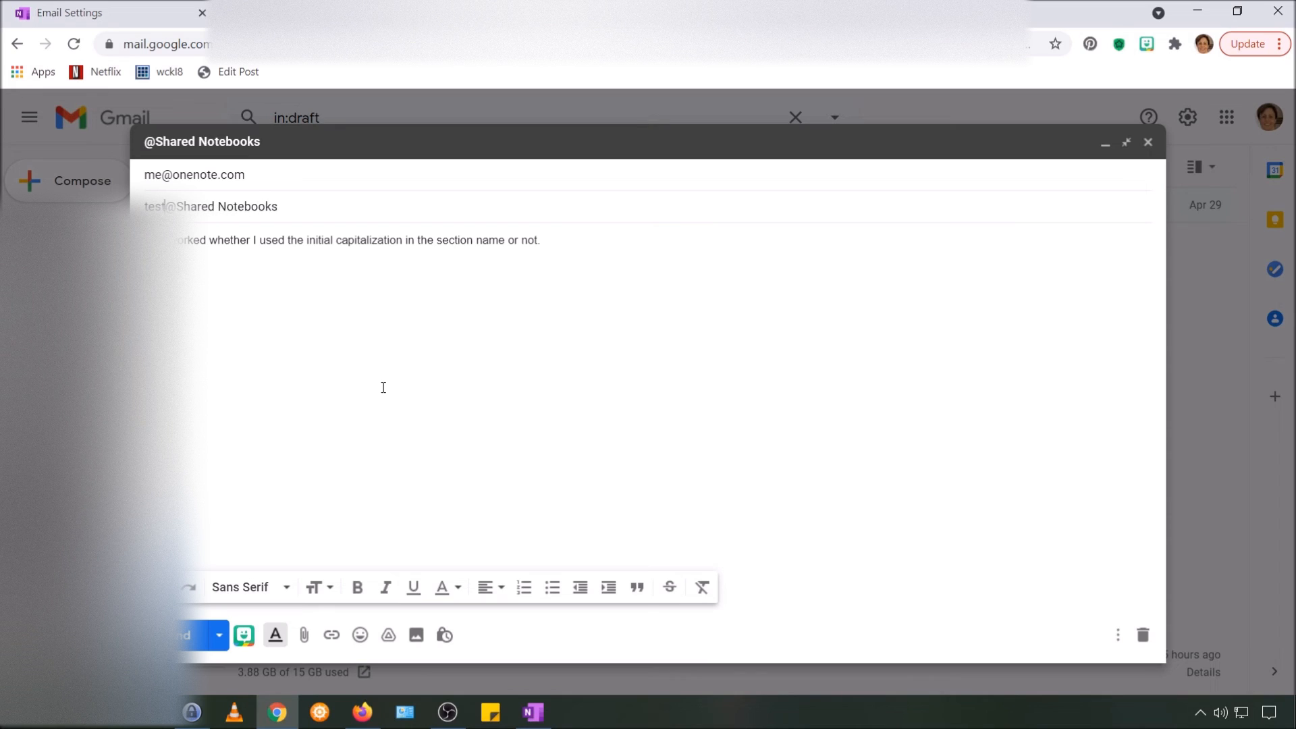
text(test message)
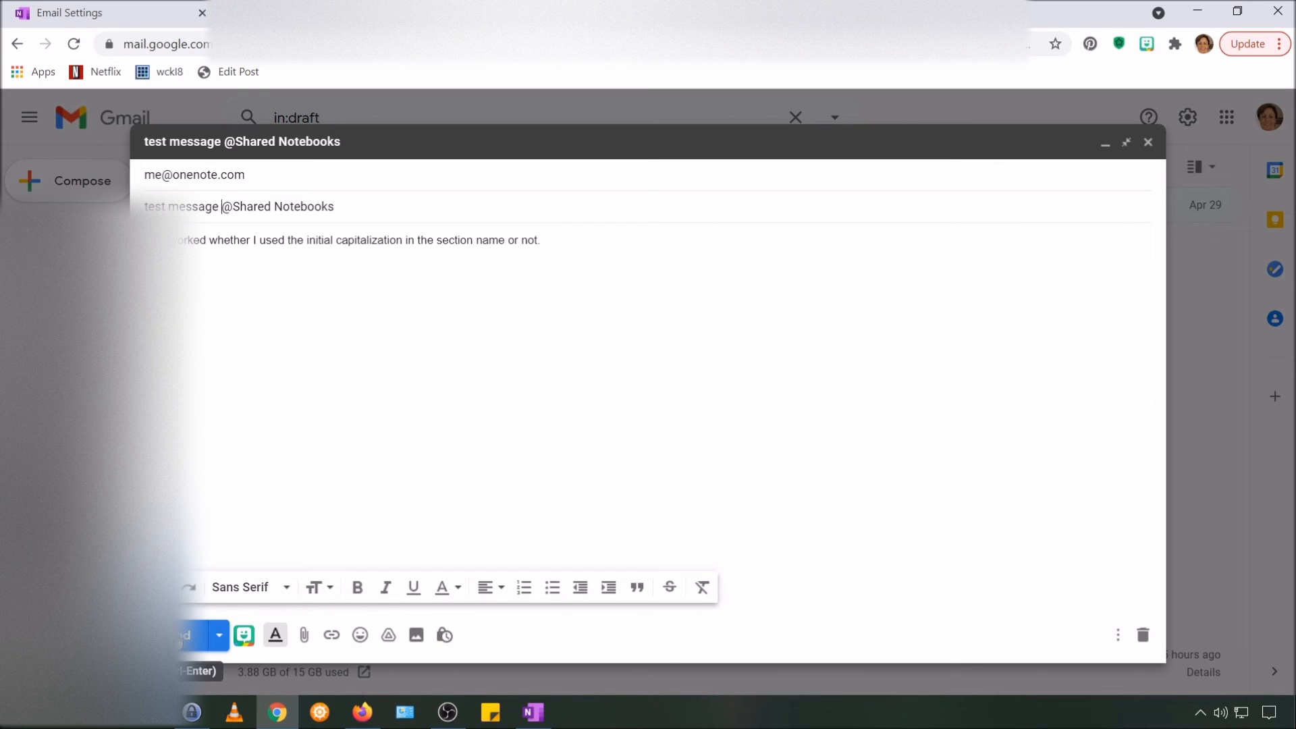
click(1144, 634)
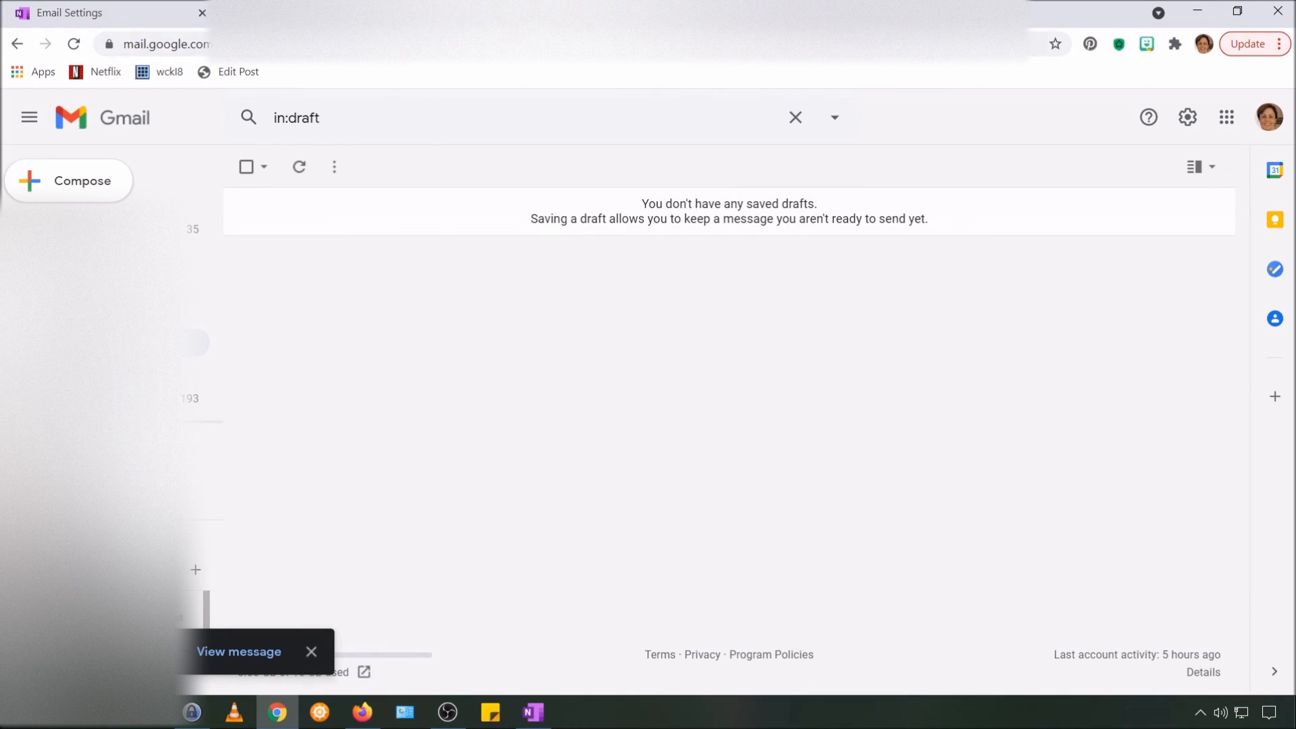
mouse_move(532, 711)
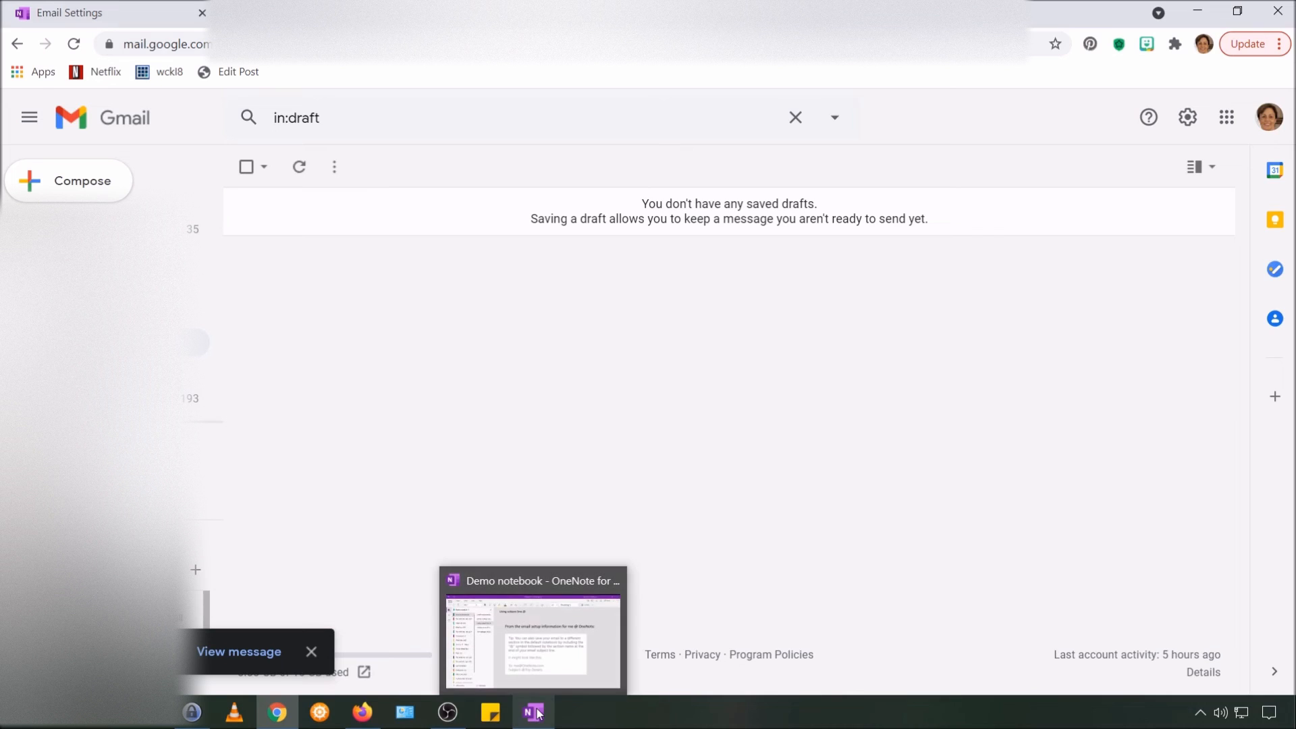
- Switch to OneNote and show the emailed 'test message' page inside the Shared Notebooks section
click(533, 712)
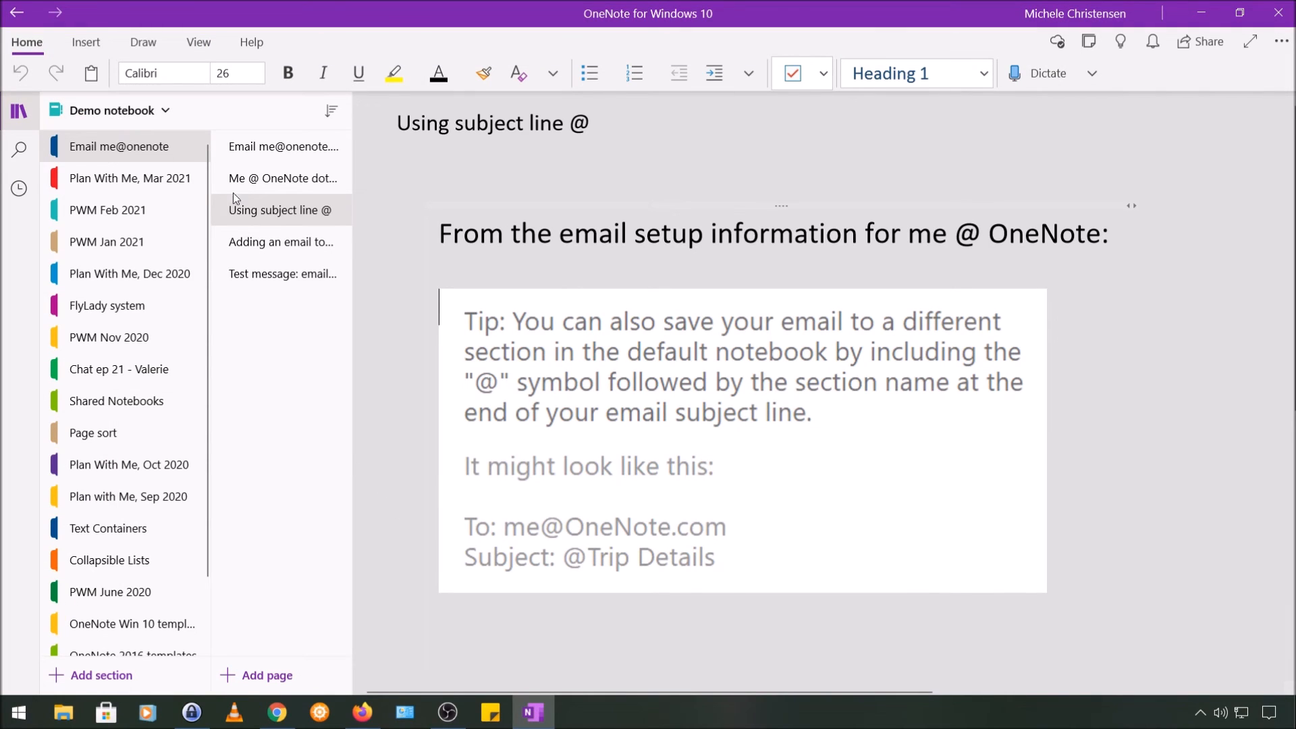
click(116, 401)
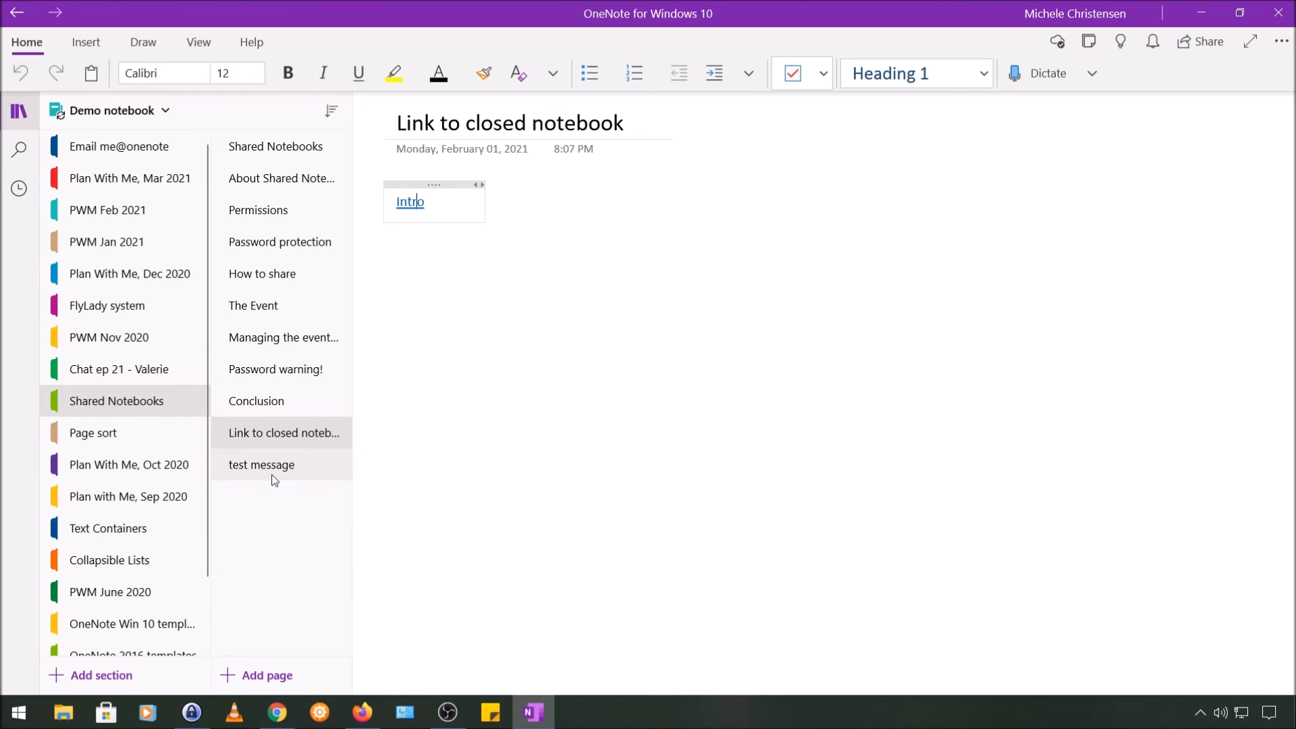
mouse_move(54, 403)
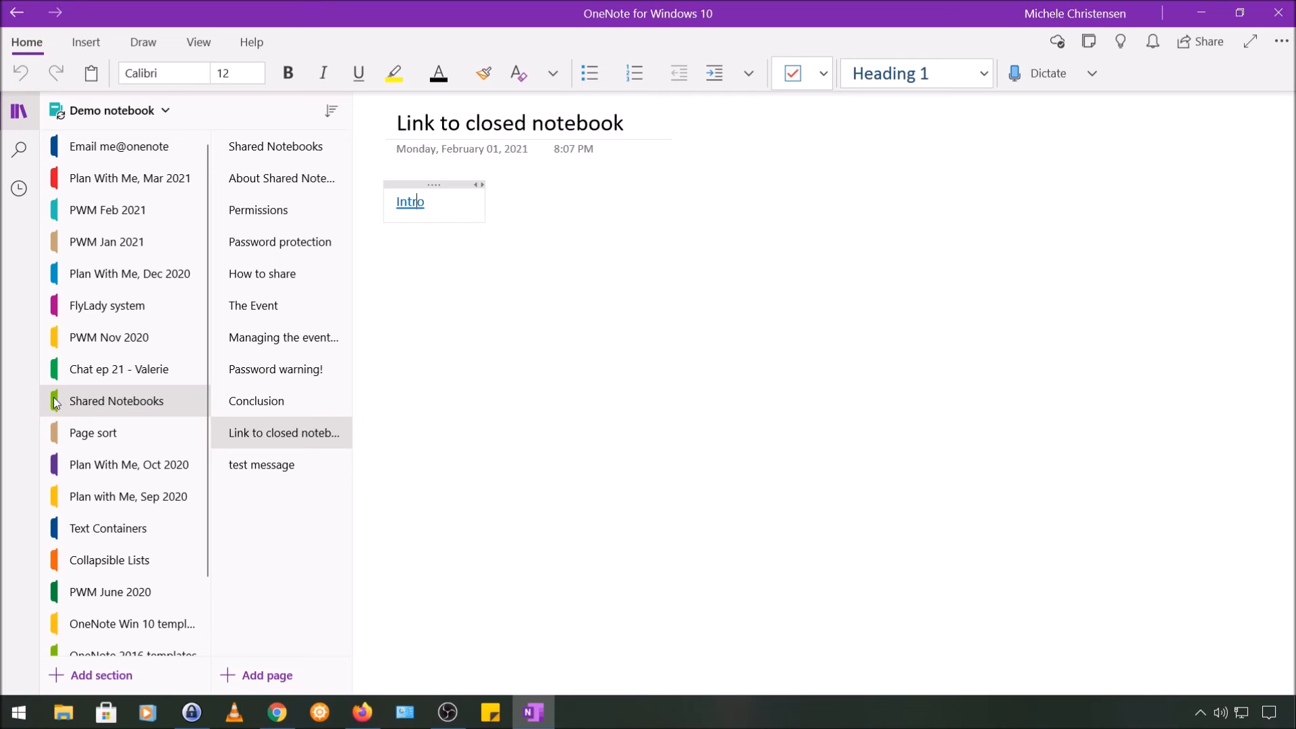
mouse_move(153, 406)
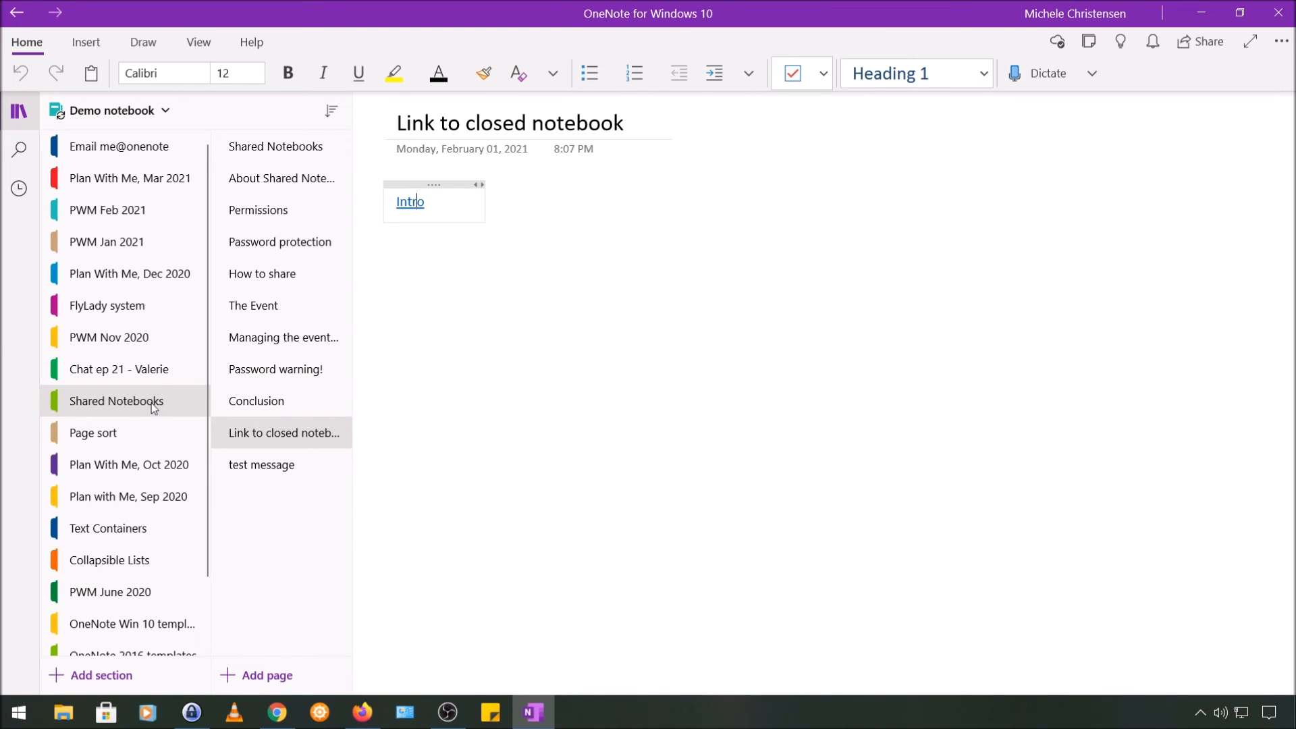
mouse_move(98, 417)
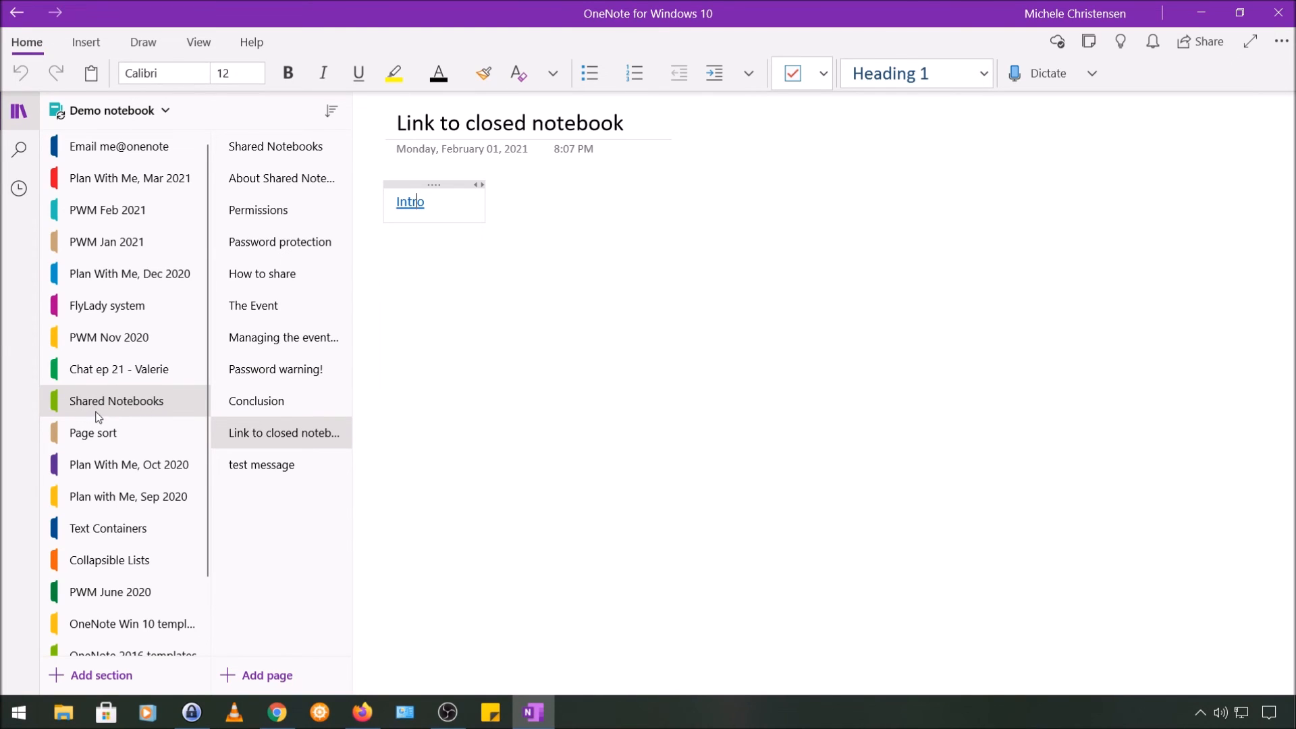
mouse_move(235, 495)
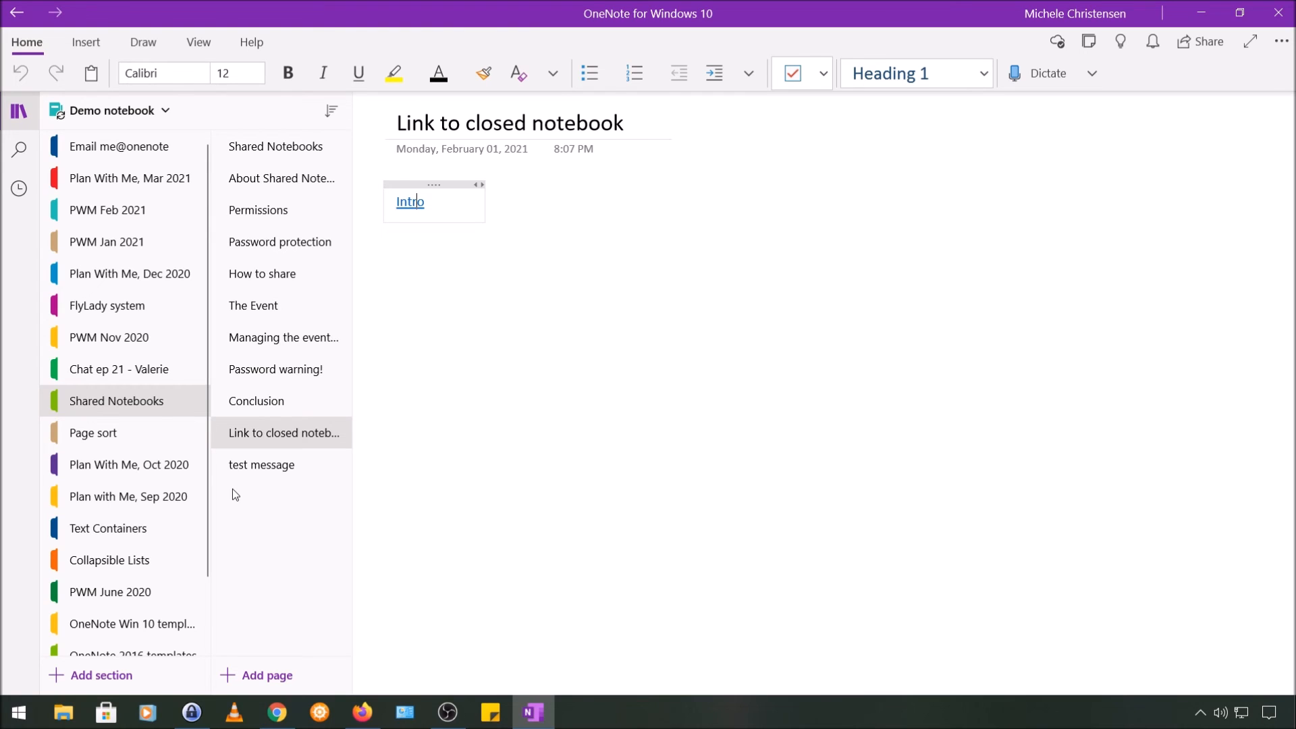
click(261, 463)
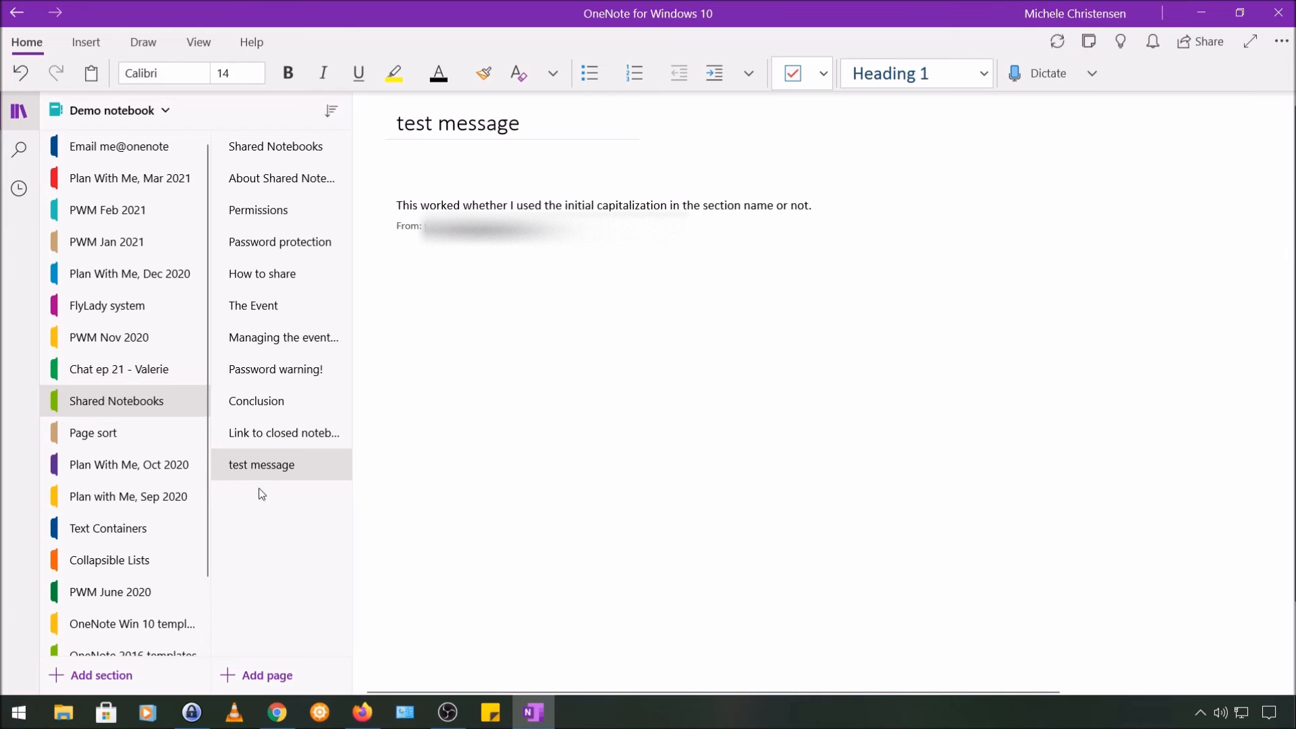
click(399, 152)
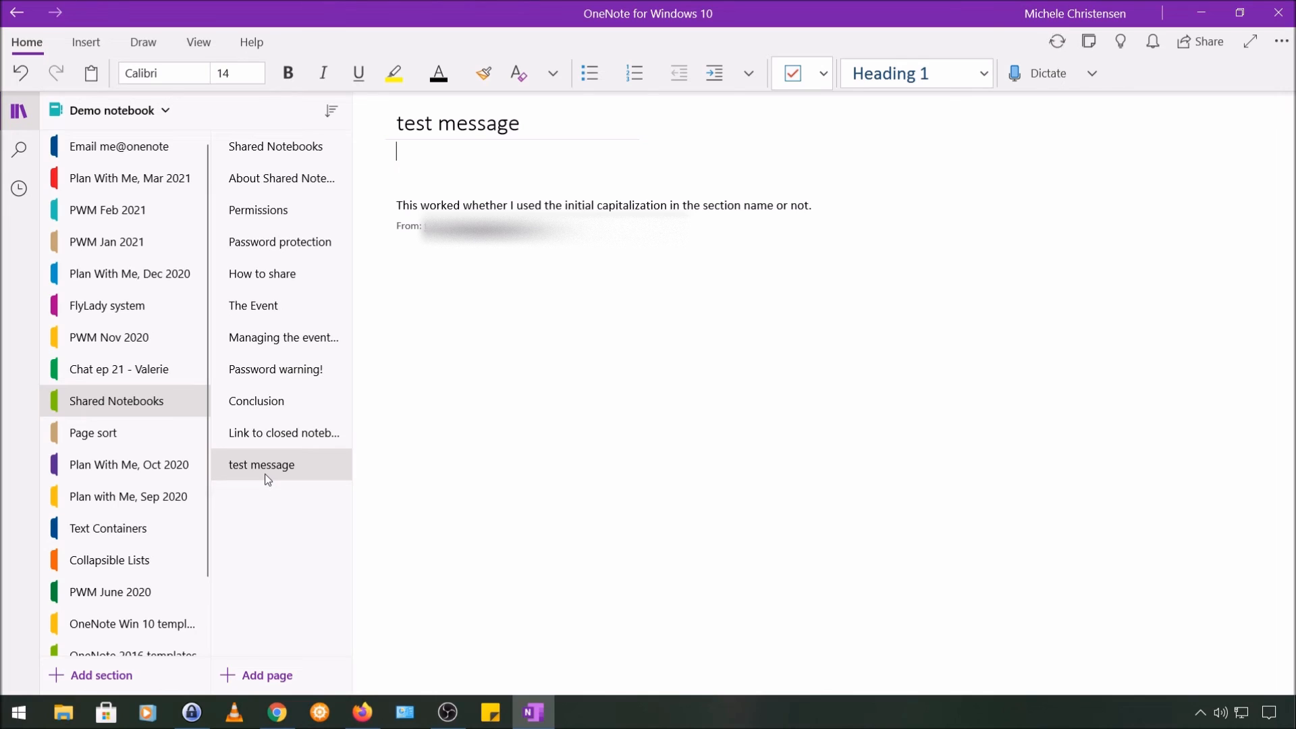
click(603, 206)
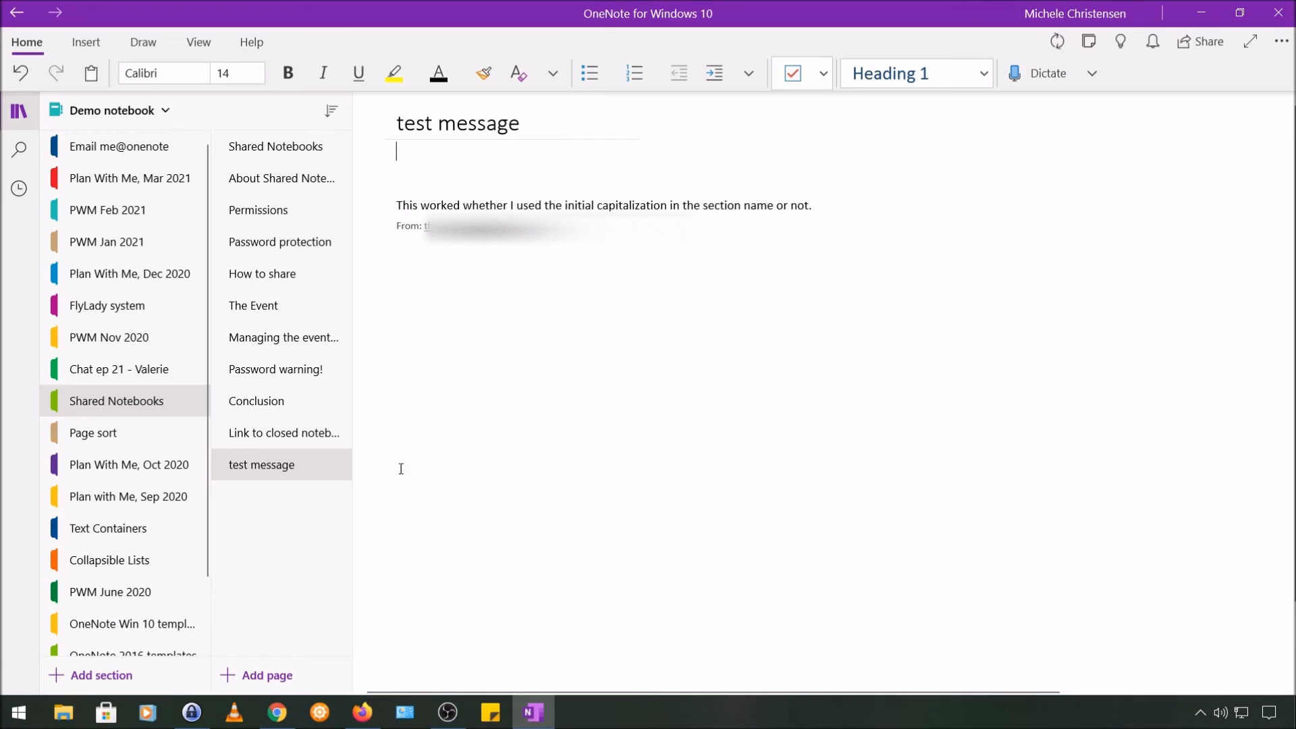
mouse_move(302, 562)
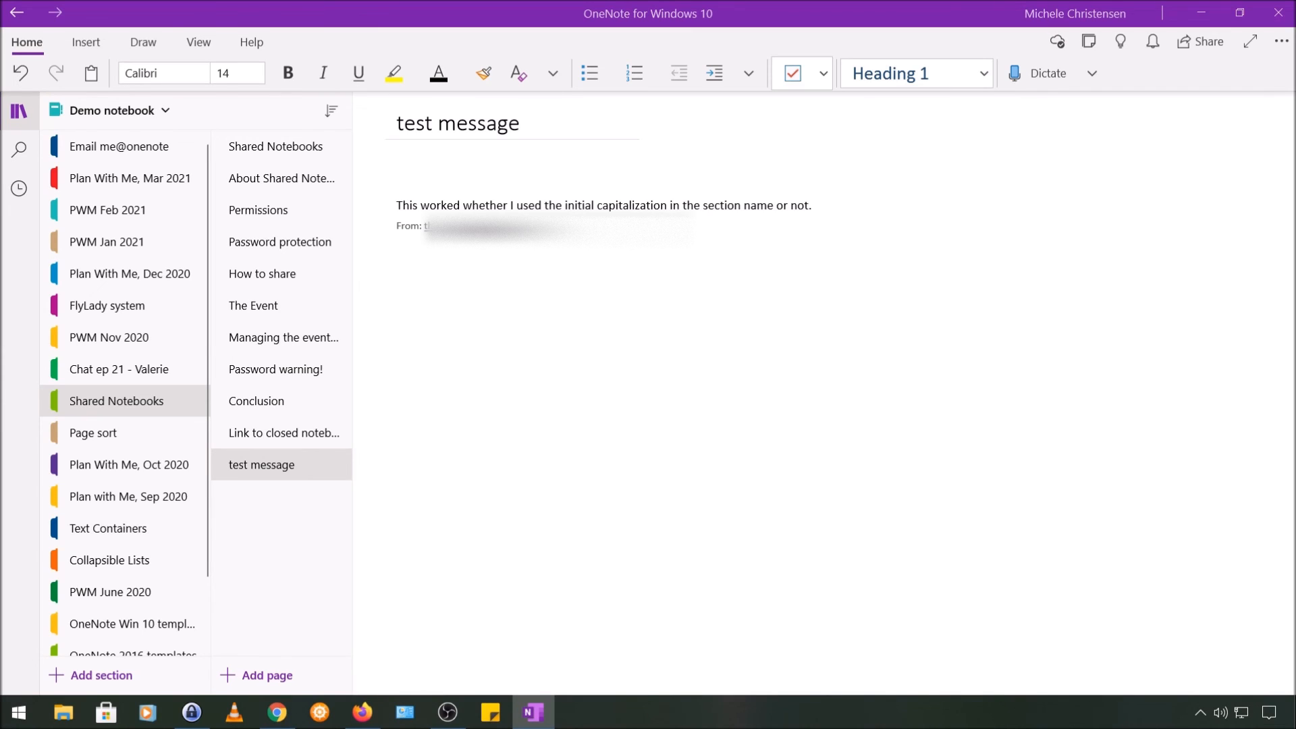
- Return to the Email me@onenote section and show the Me @ OneNote dot com page
click(118, 146)
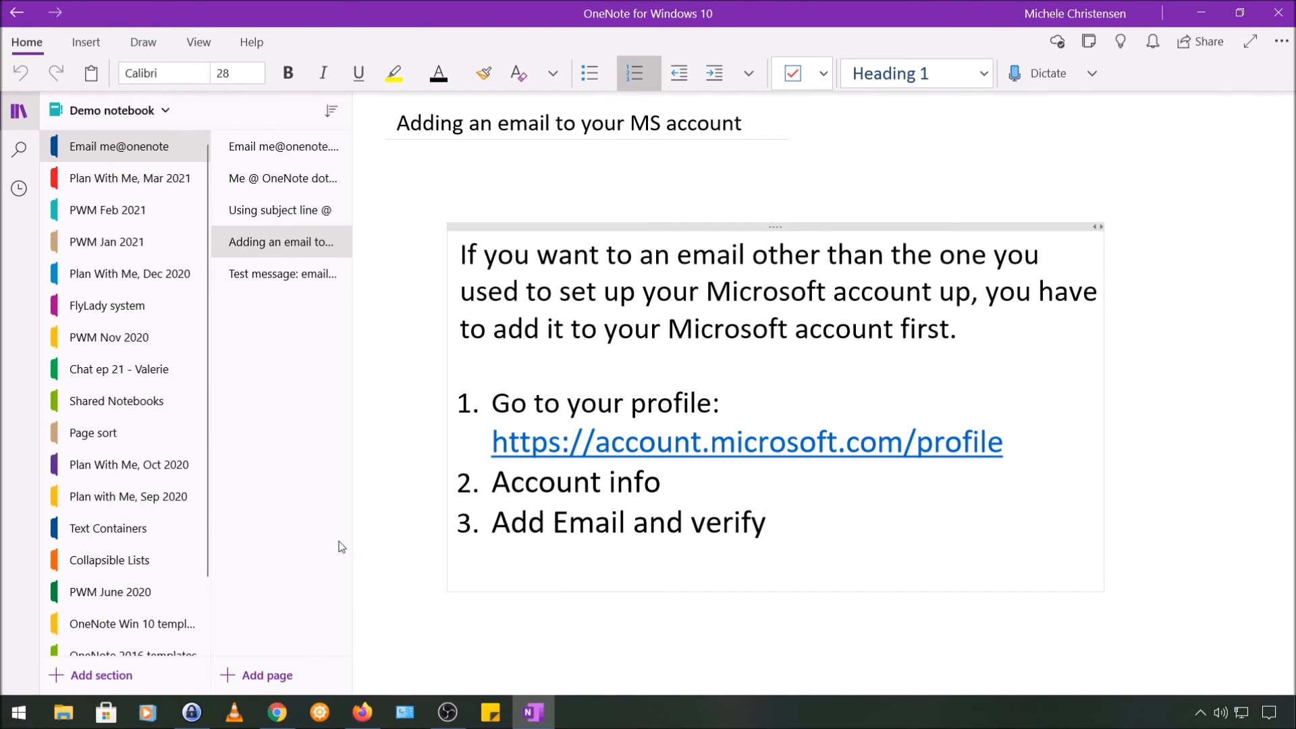
click(765, 521)
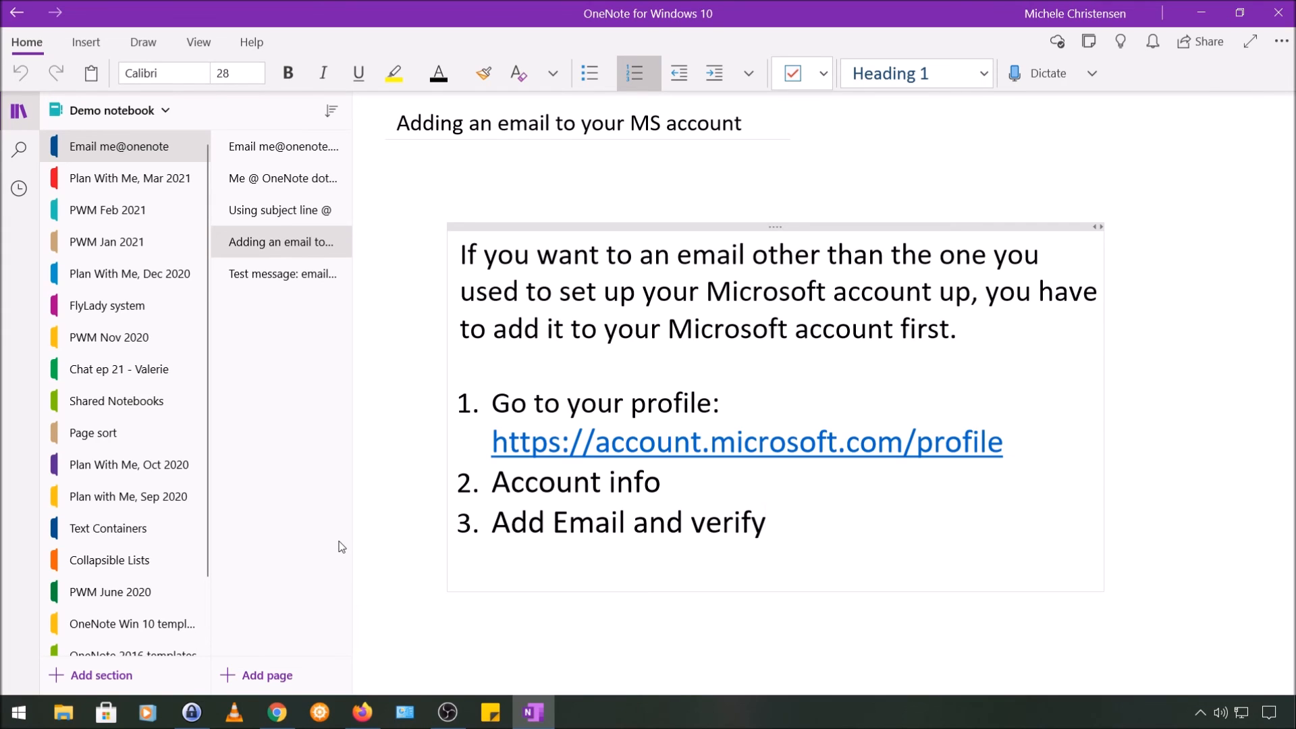
click(764, 521)
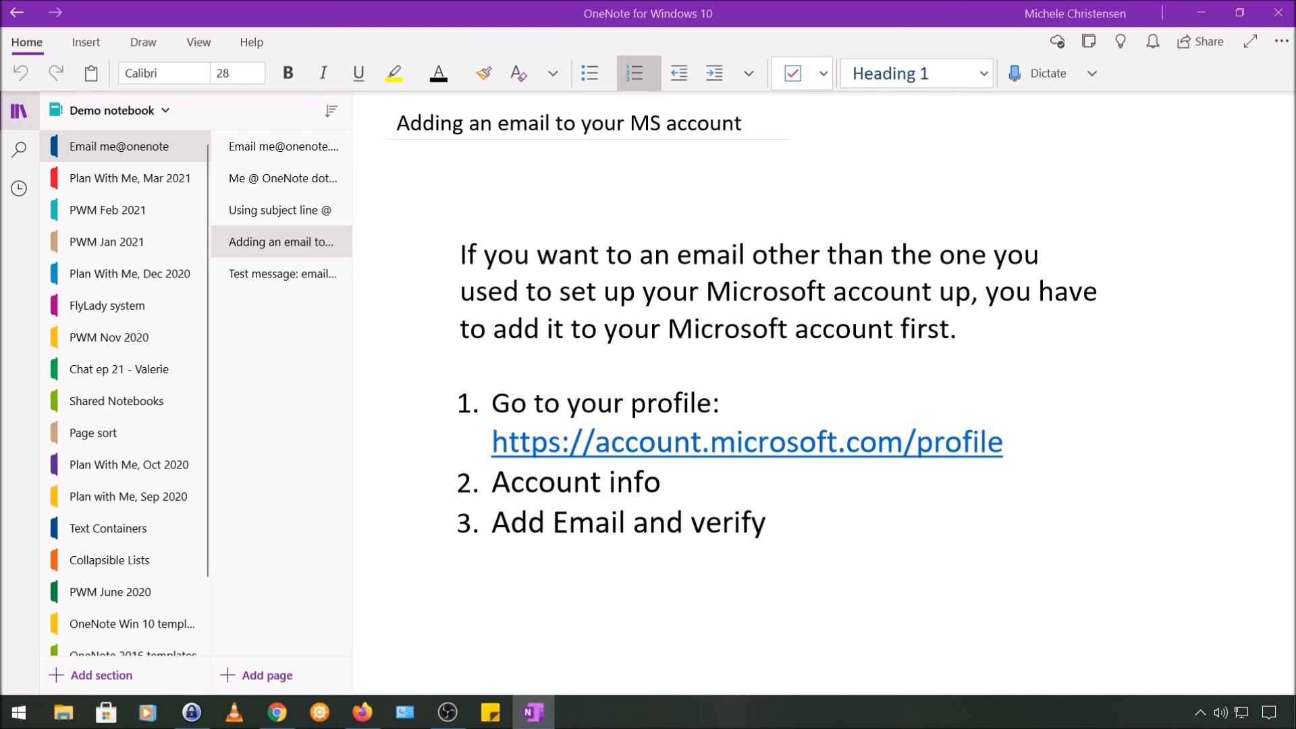
click(282, 178)
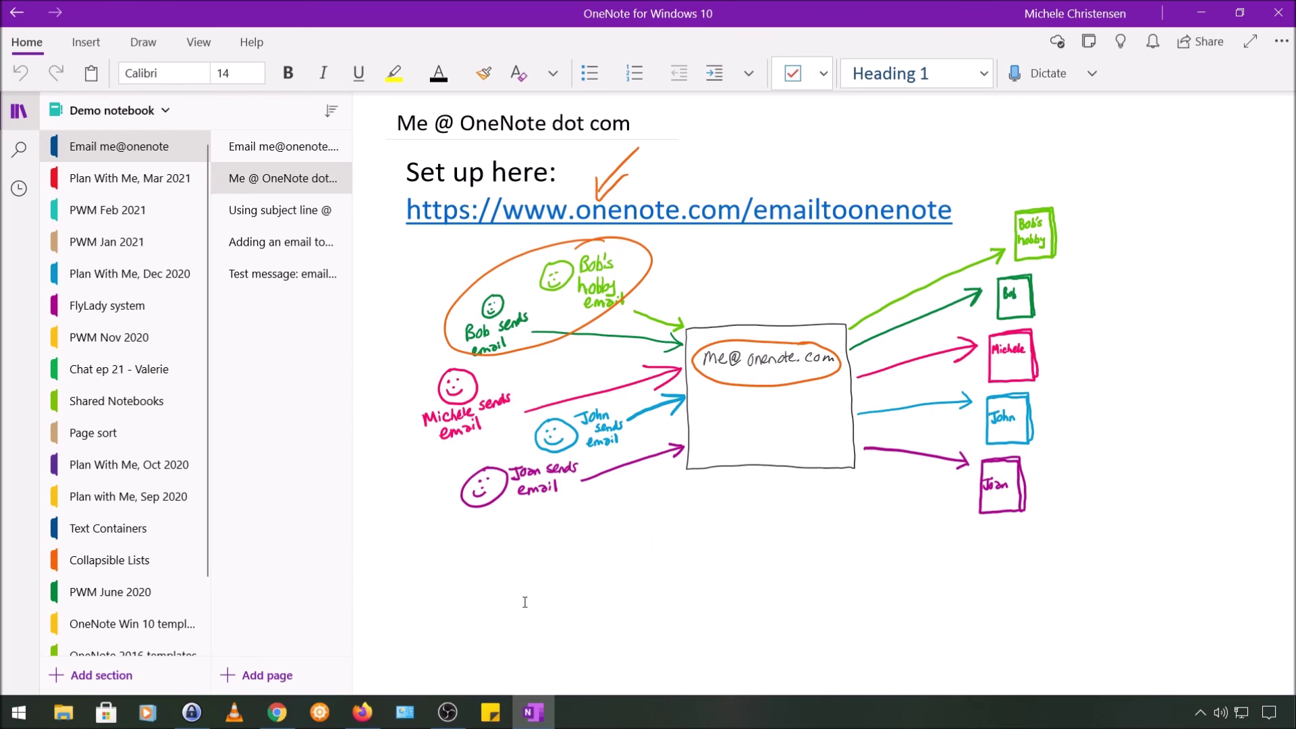
click(282, 146)
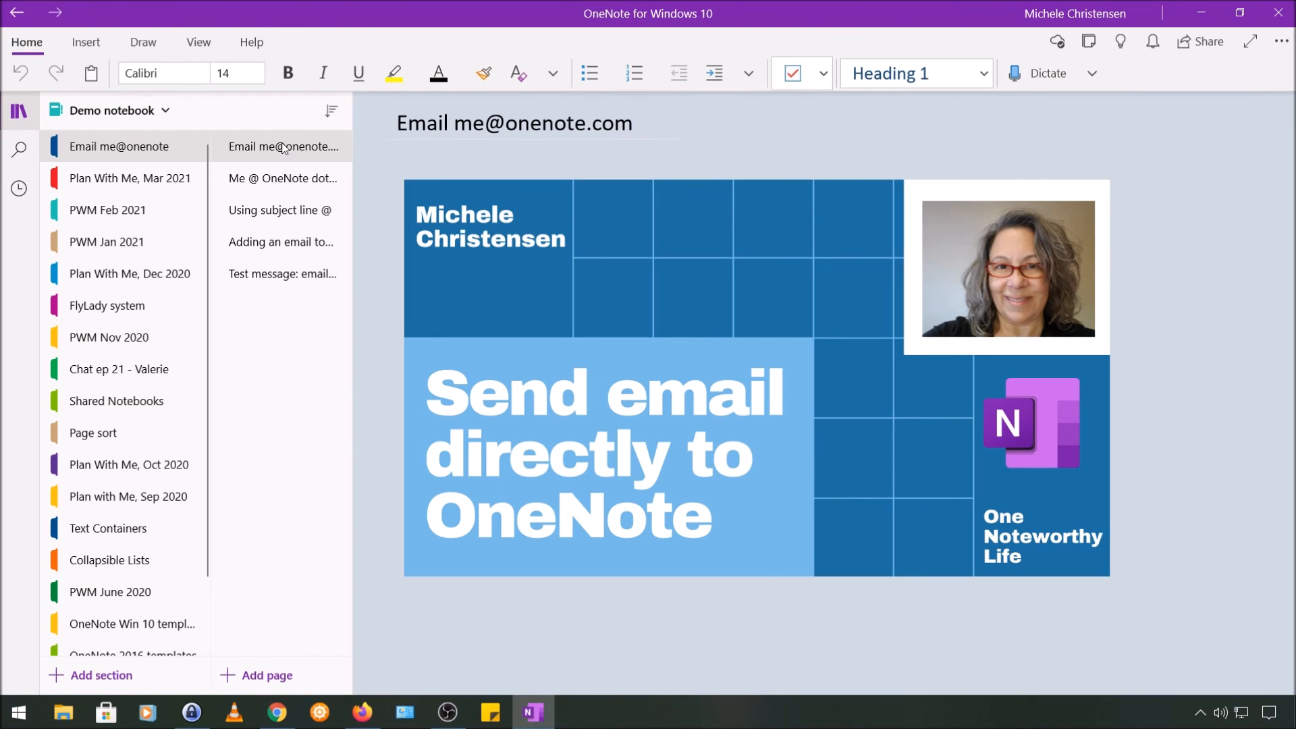
click(796, 160)
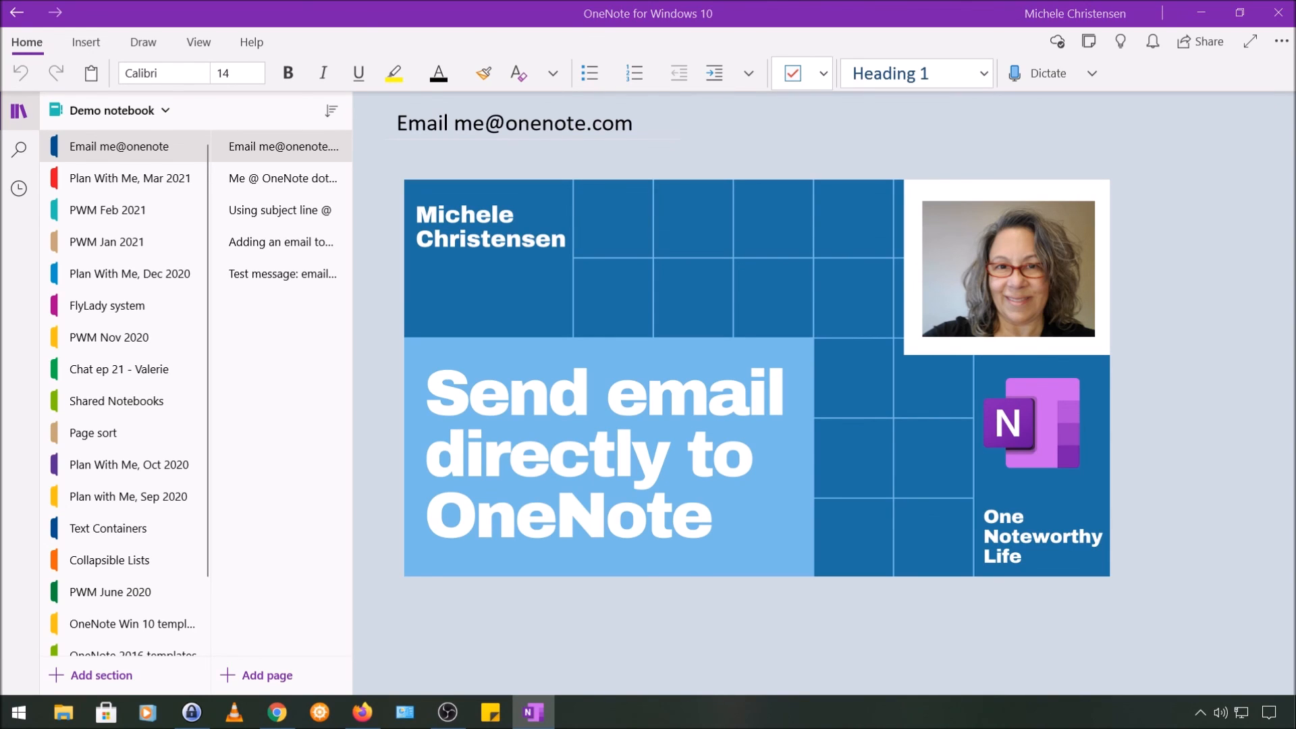
mouse_move(5, 585)
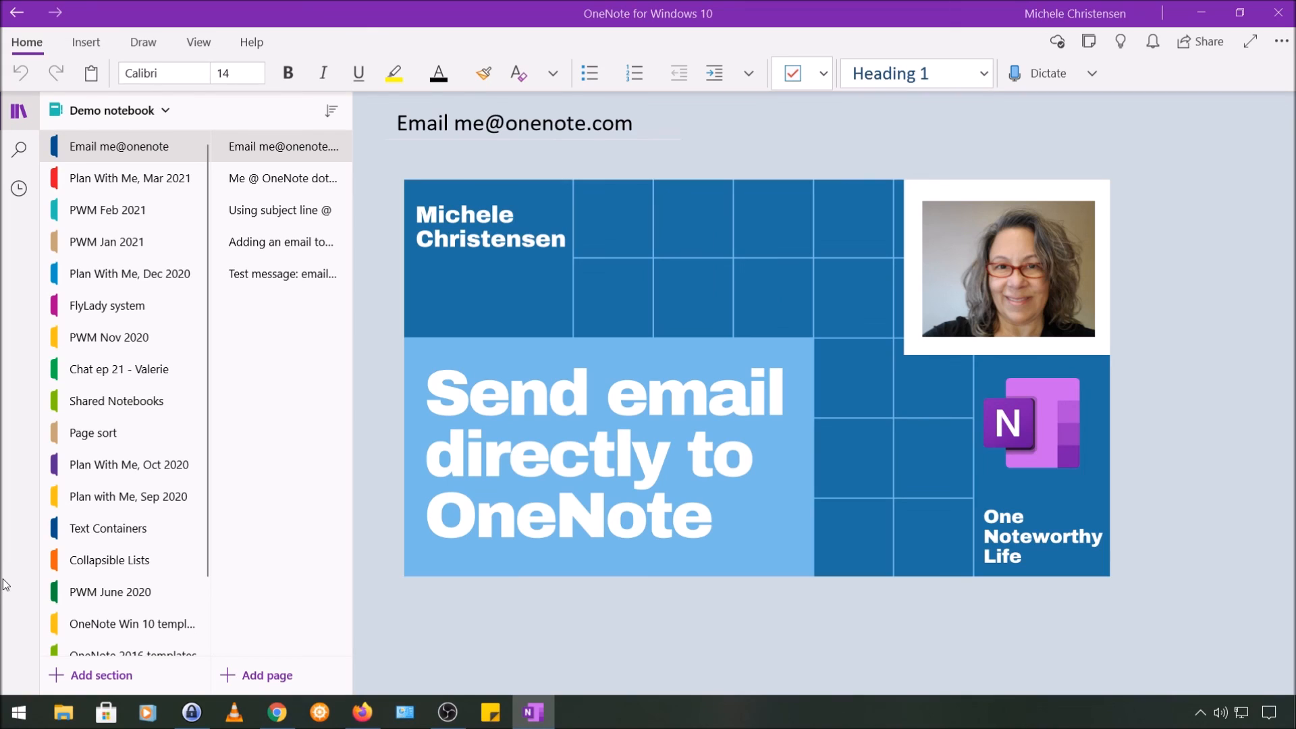